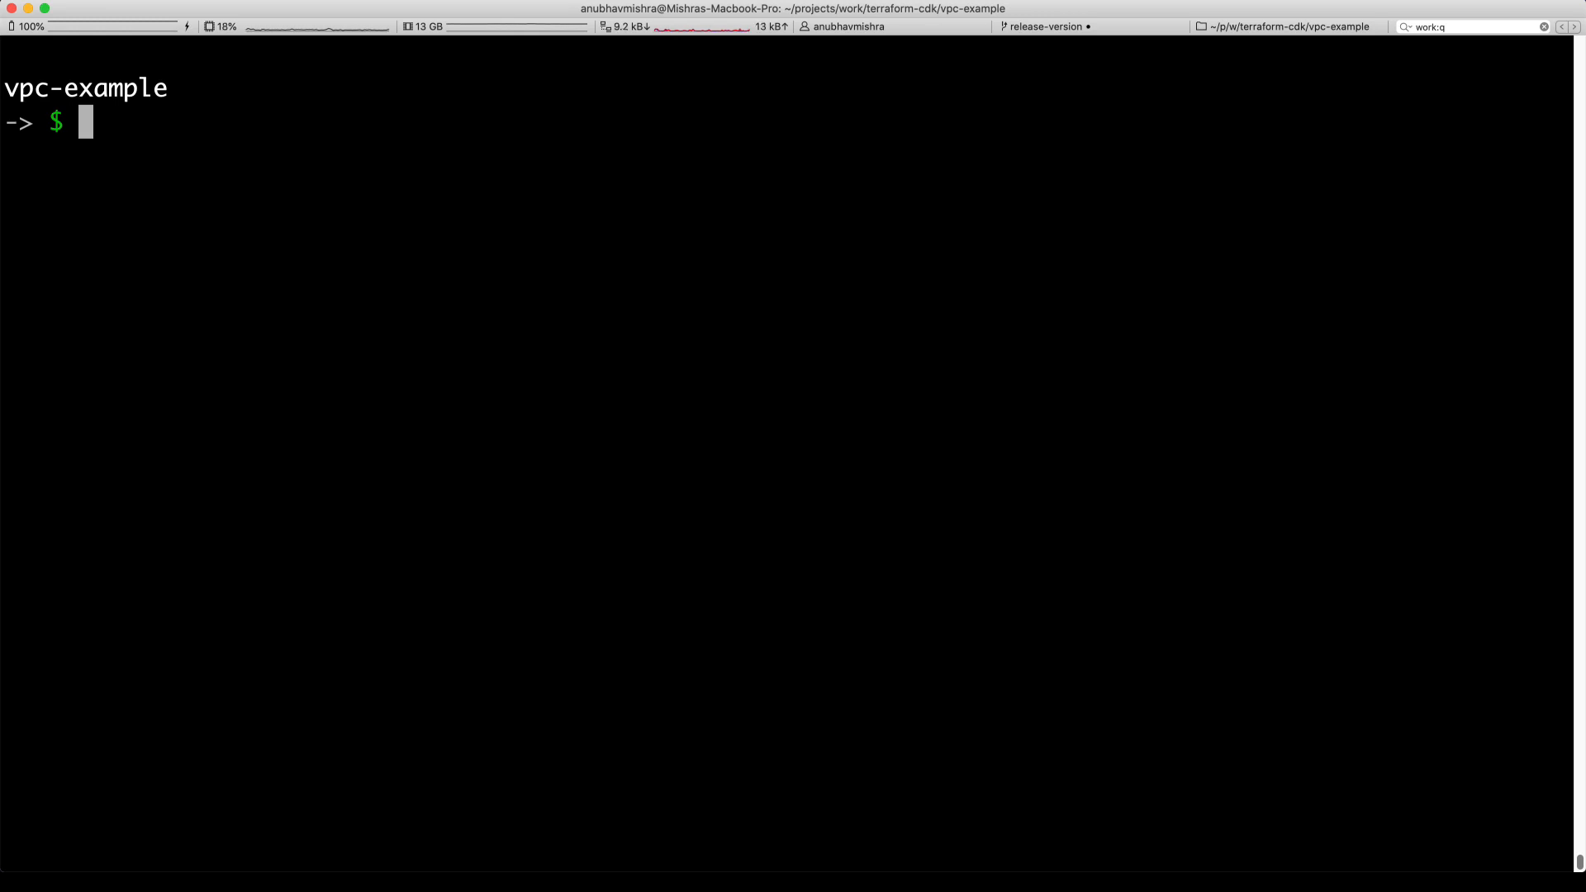
- Run cdktf init with the typescript template (option 2), keeping the default name and description
{"action": "type", "text": "cdktf"}
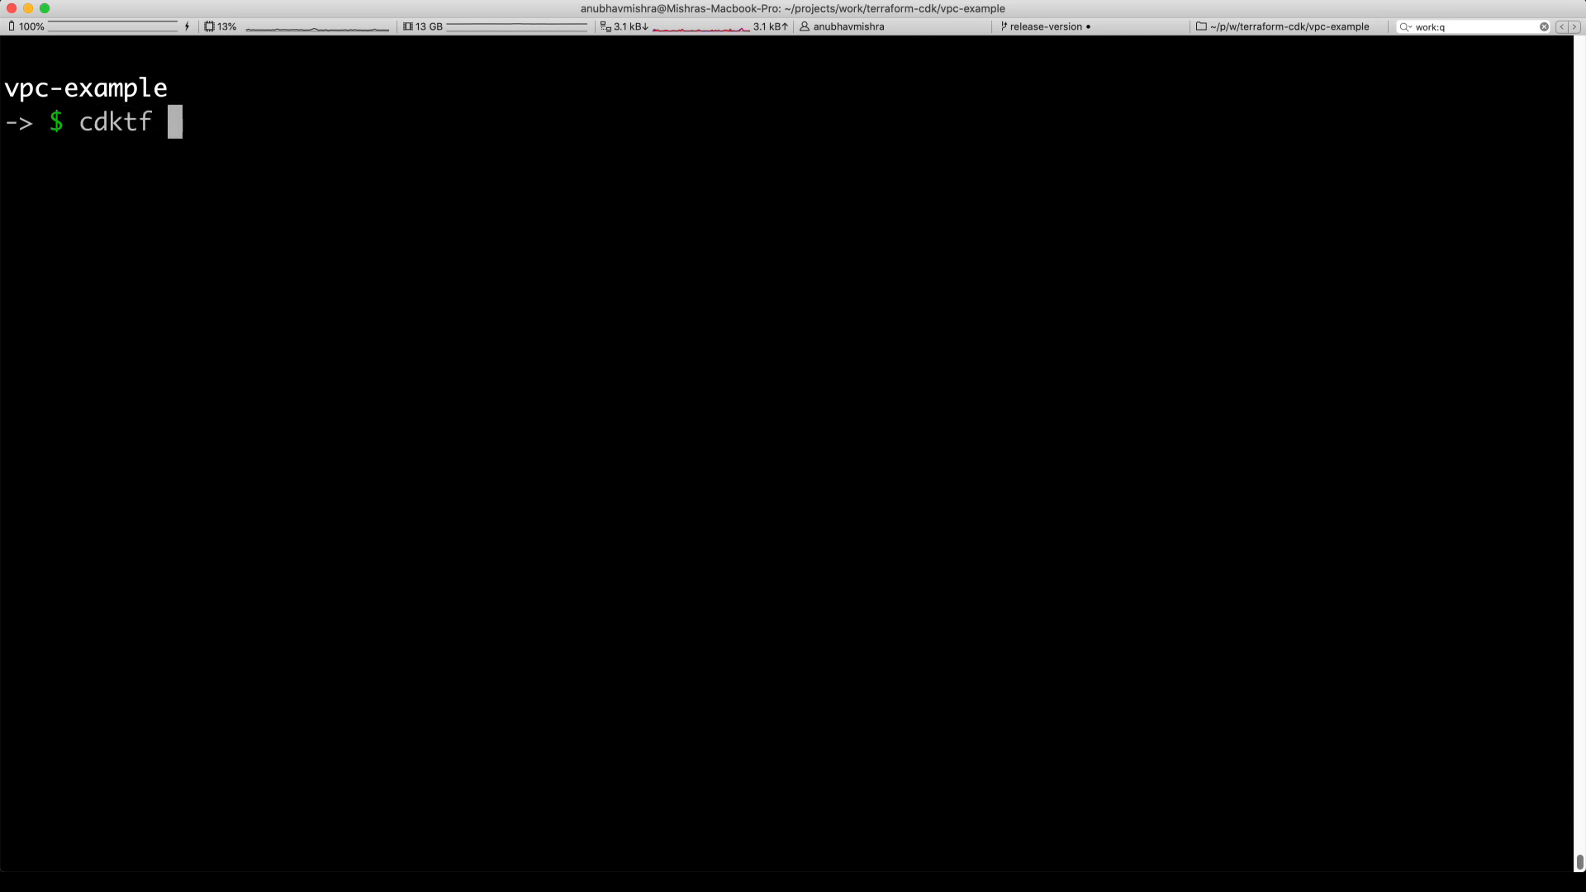
{"action": "type", "text": "init"}
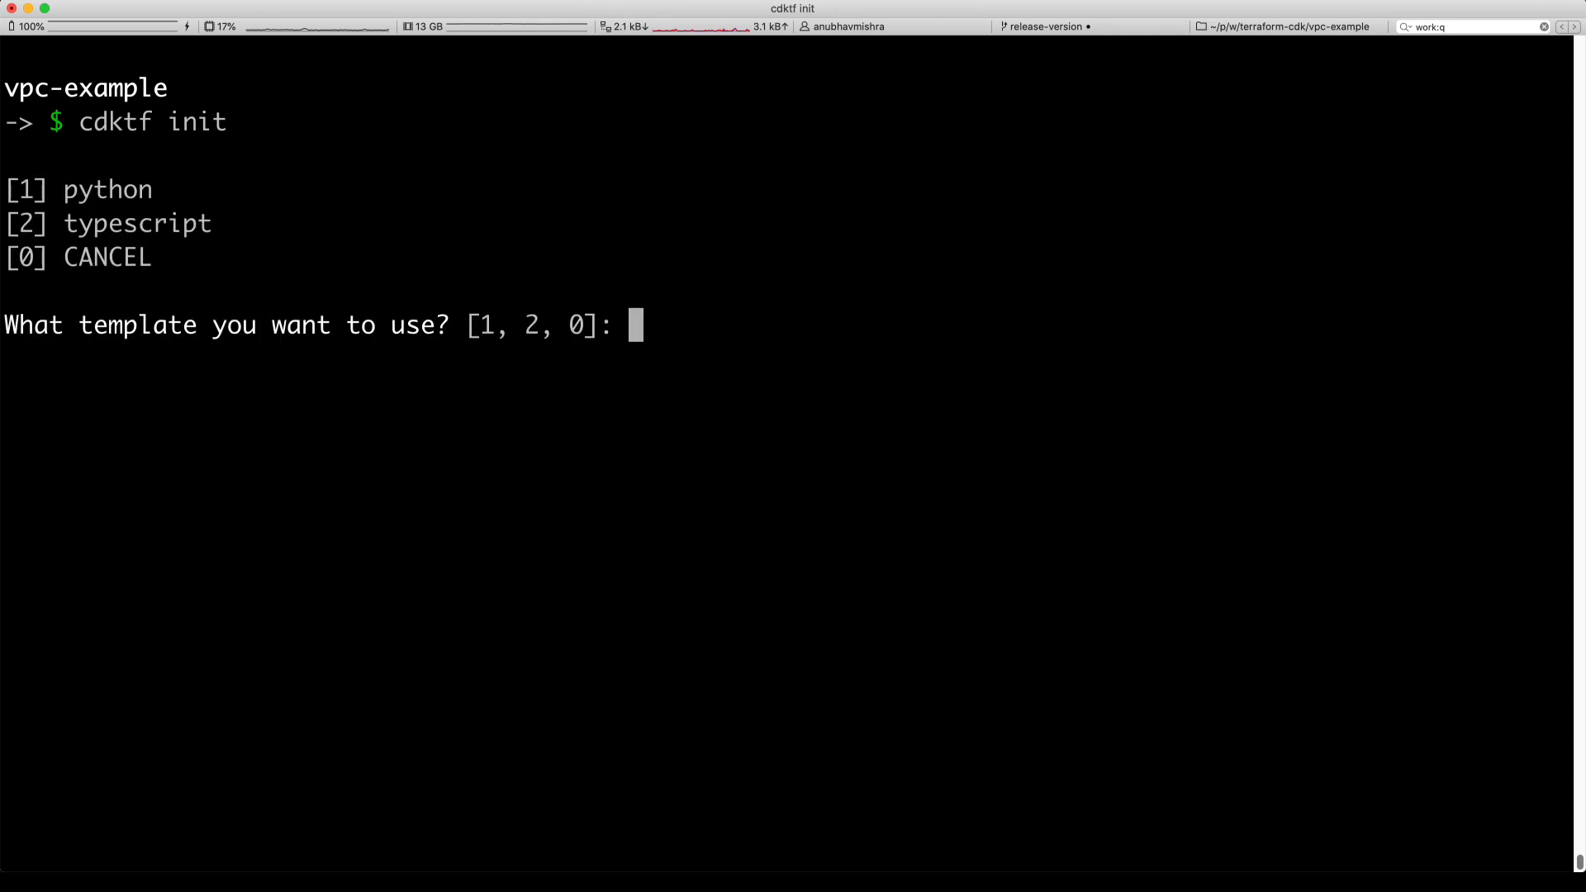
{"action": "type", "text": "2"}
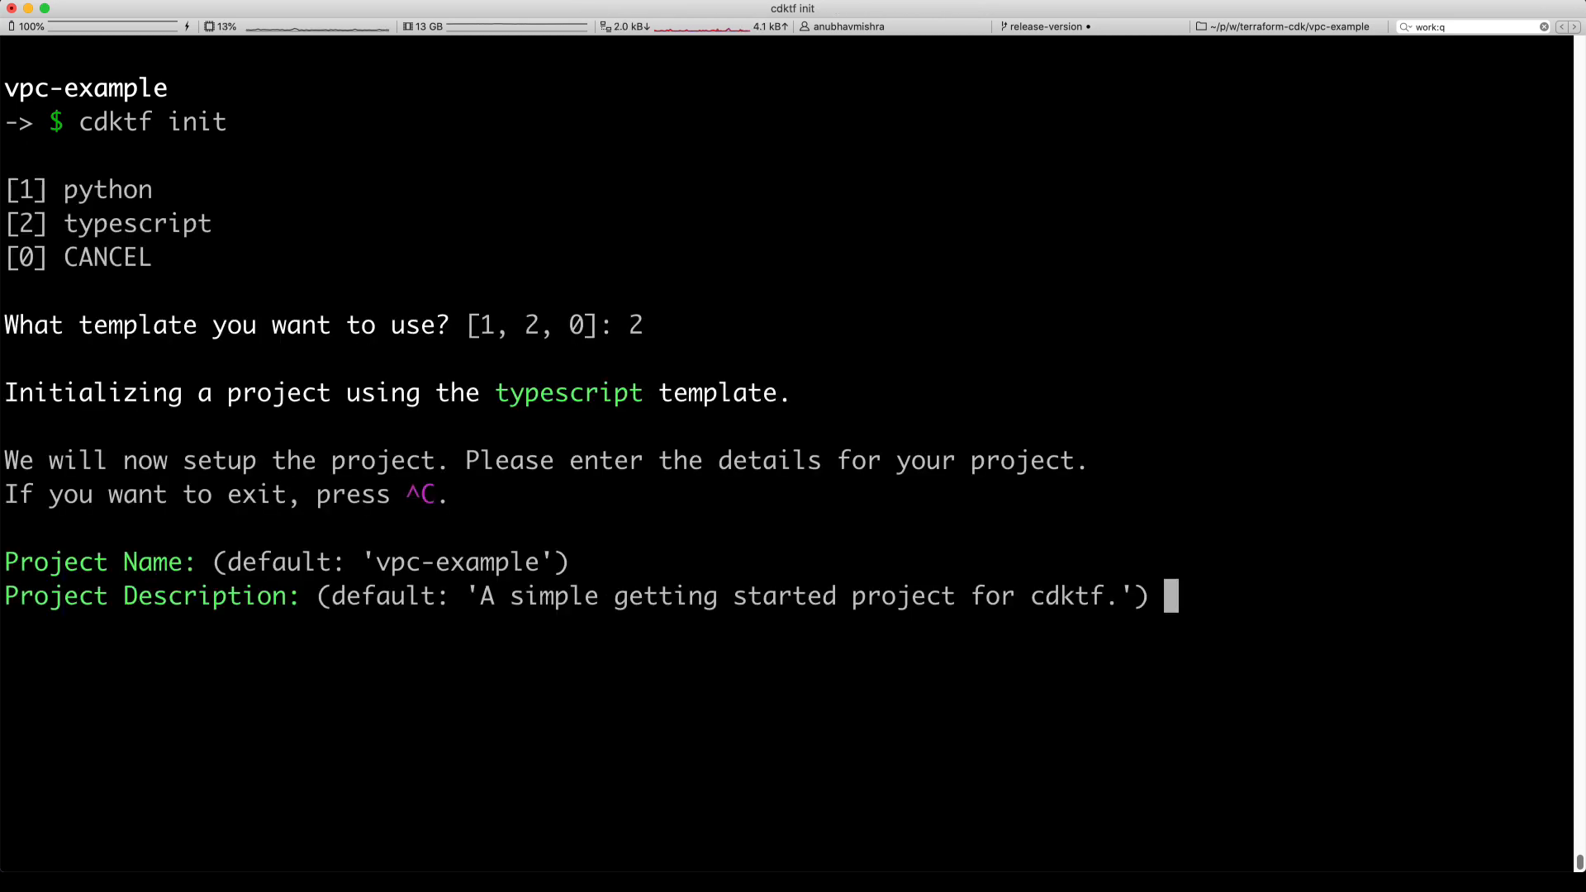
{"action": "key", "text": "enter"}
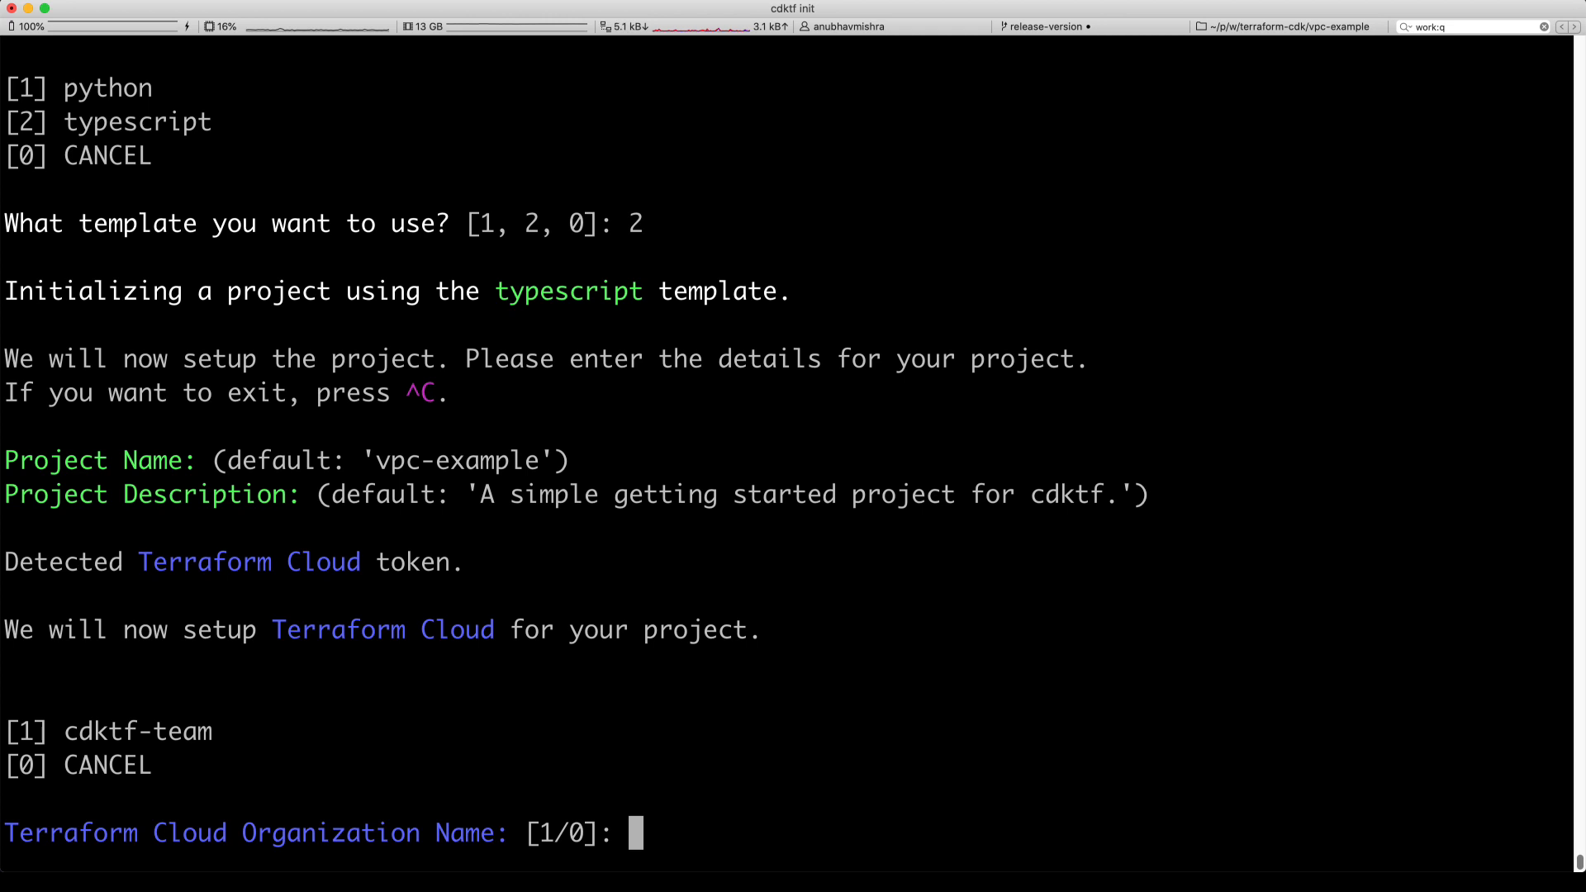
- Choose organization 1 (cdktf-team) and wait for the vpc-example project to build
{"action": "type", "text": "1"}
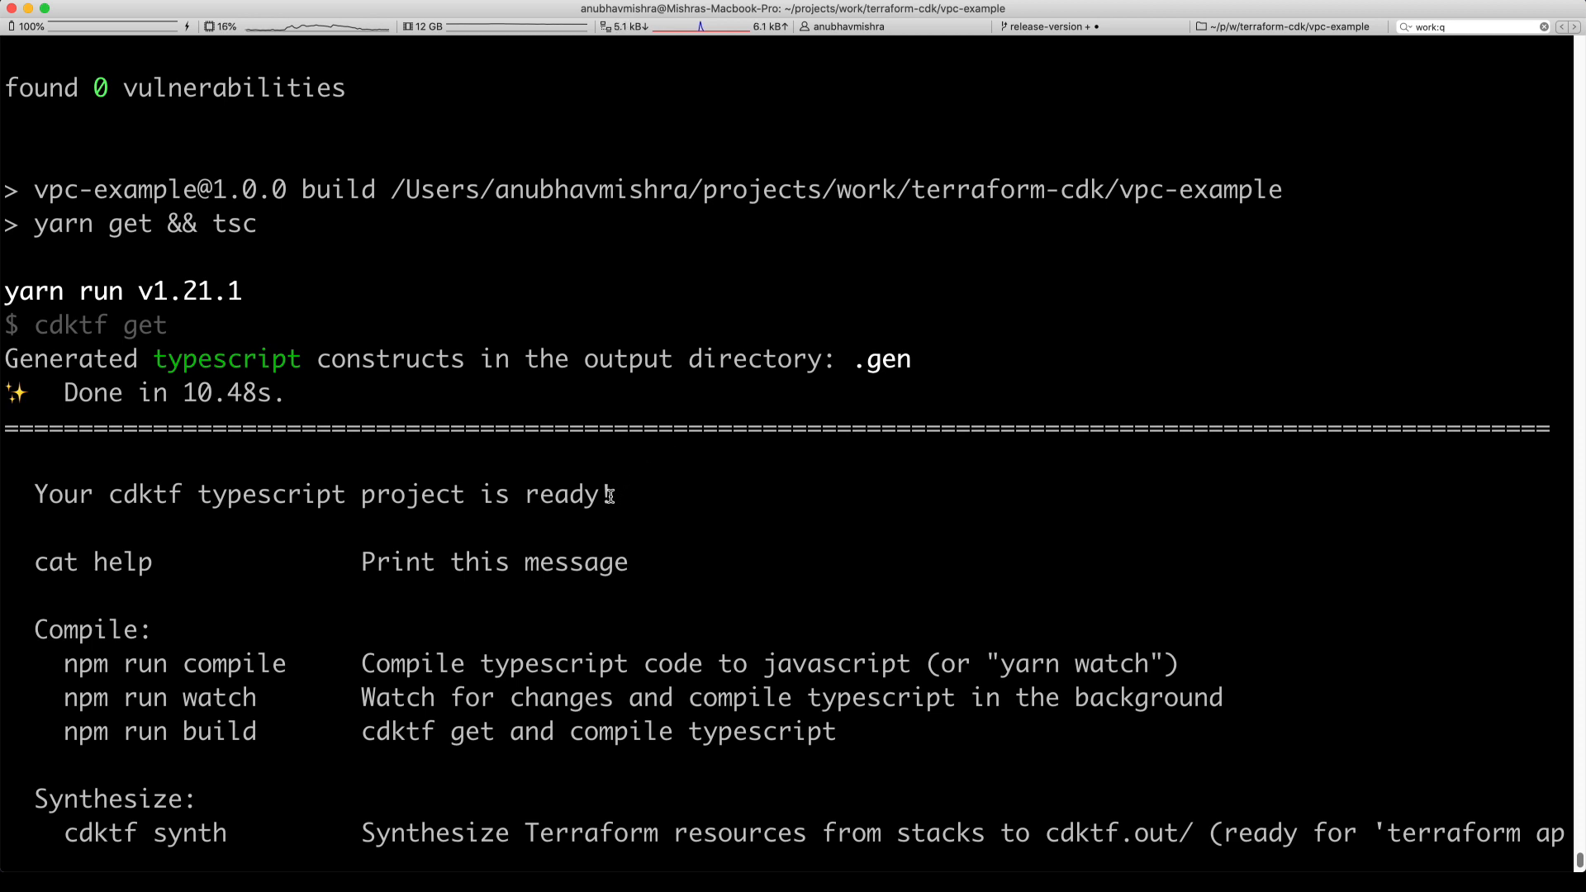
{"action": "triple_click", "coordinate": [303, 495]}
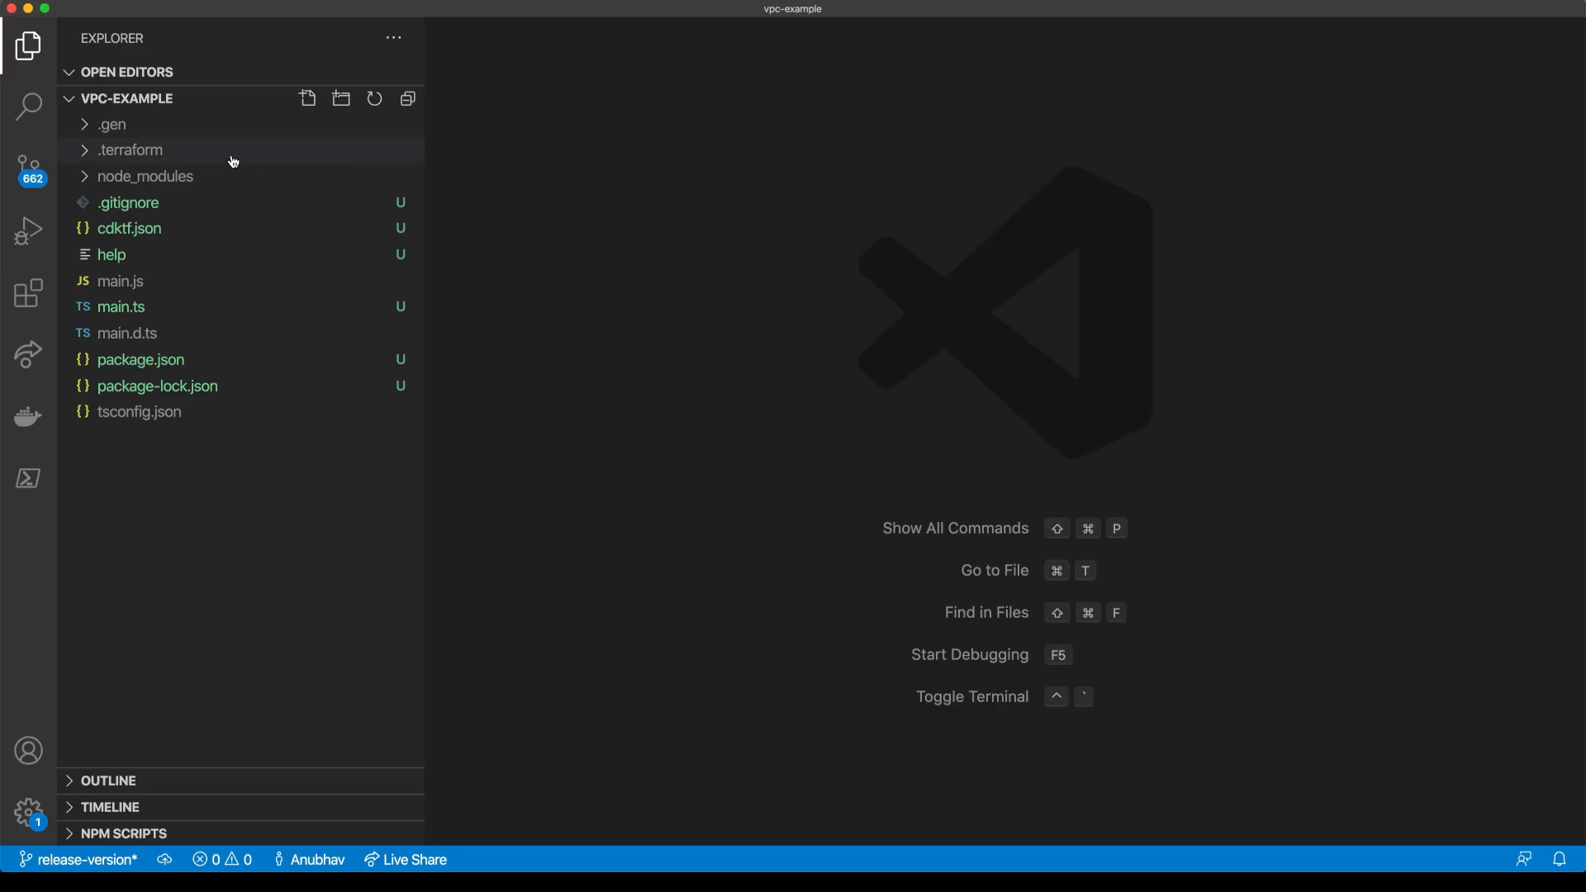
{"action": "mouse_move", "coordinate": [193, 177]}
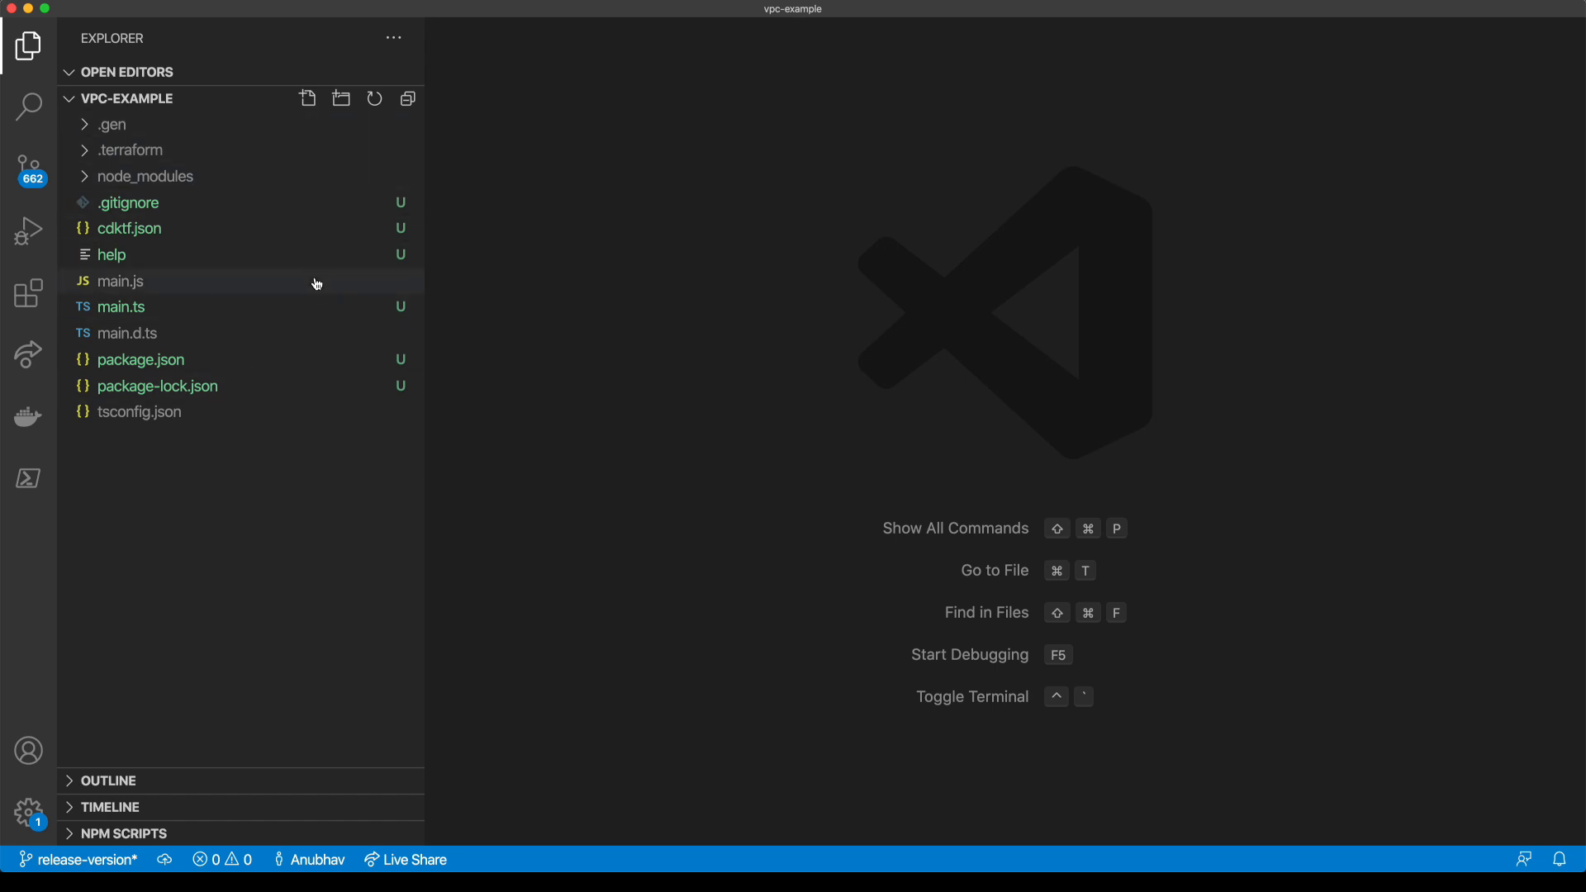
- Open main.ts of the vpc-example project from the Explorer sidebar
{"action": "double_click", "coordinate": [121, 306]}
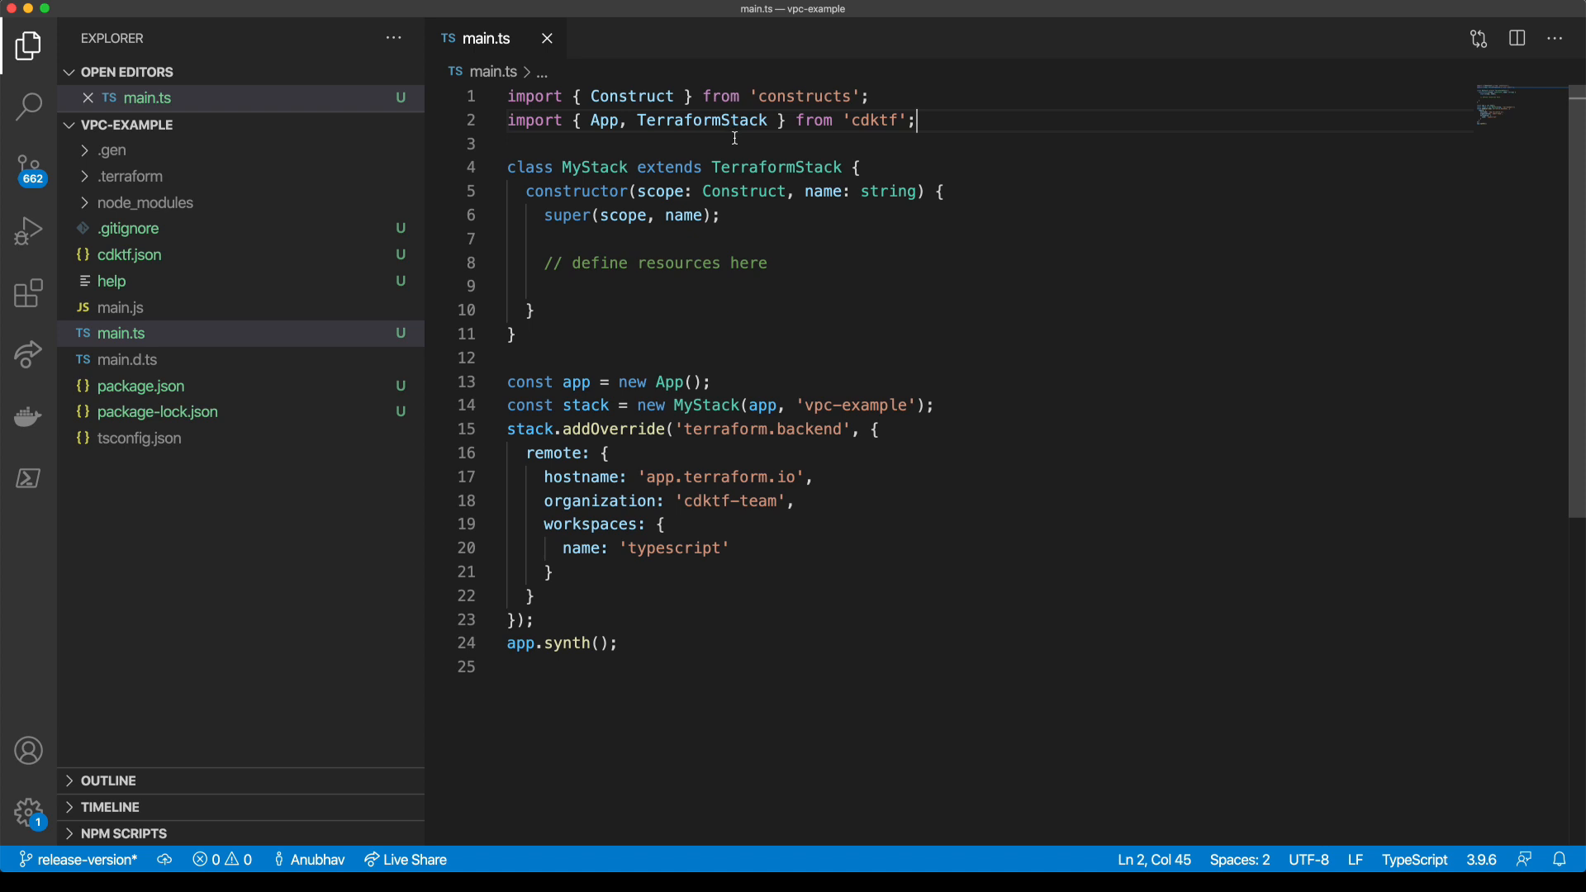
- Import Vpc from './.gen/providers/aws/vpc' in main.ts
{"action": "type", "text": "i"}
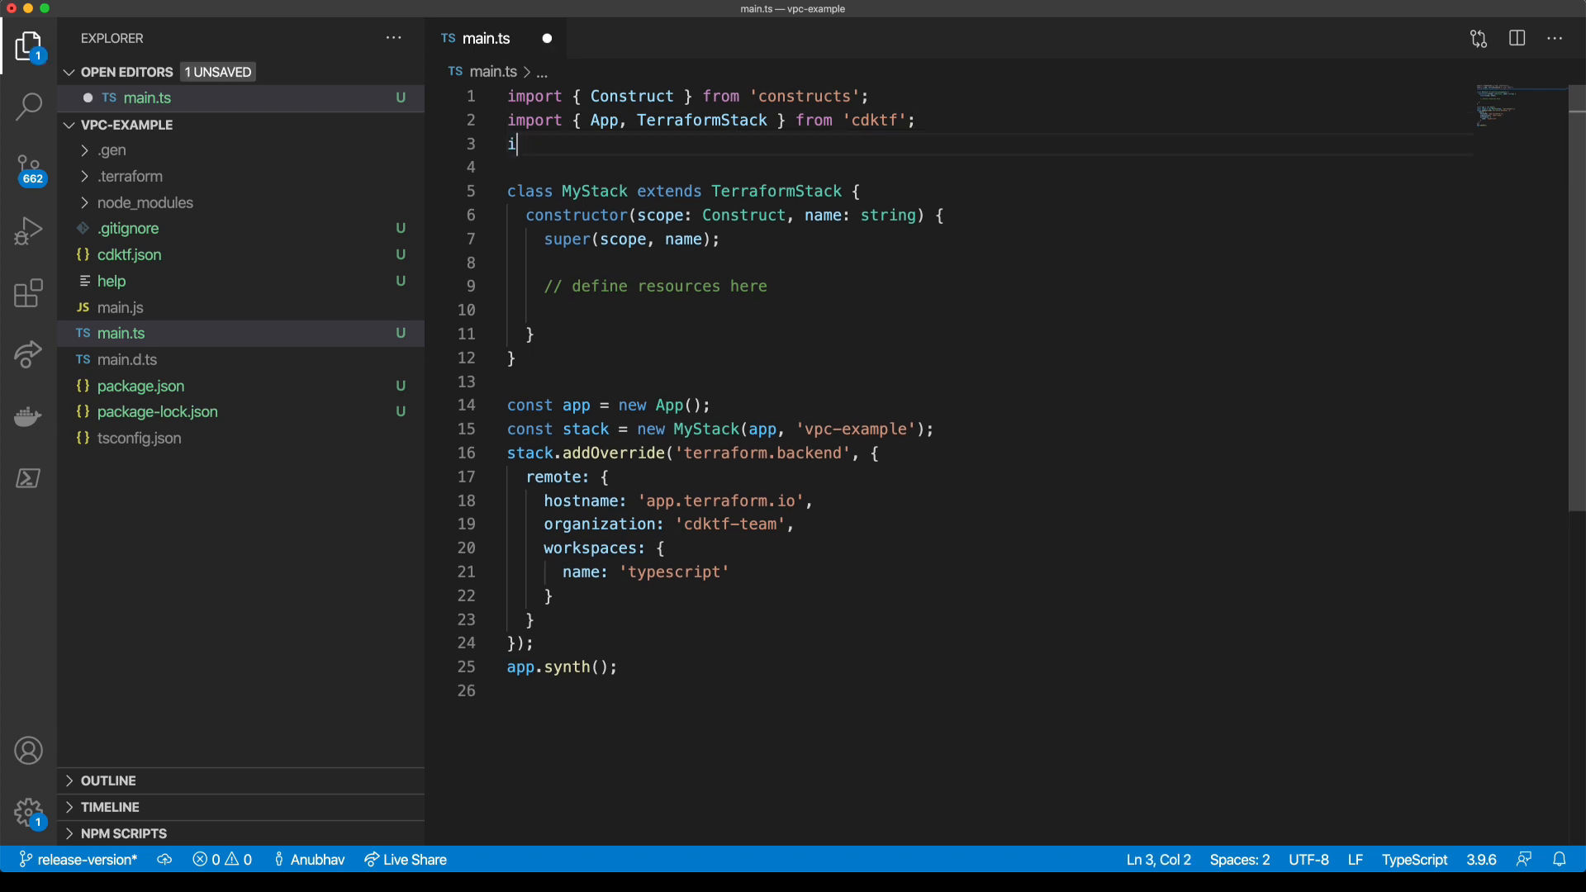
{"action": "type", "text": "mport { }"}
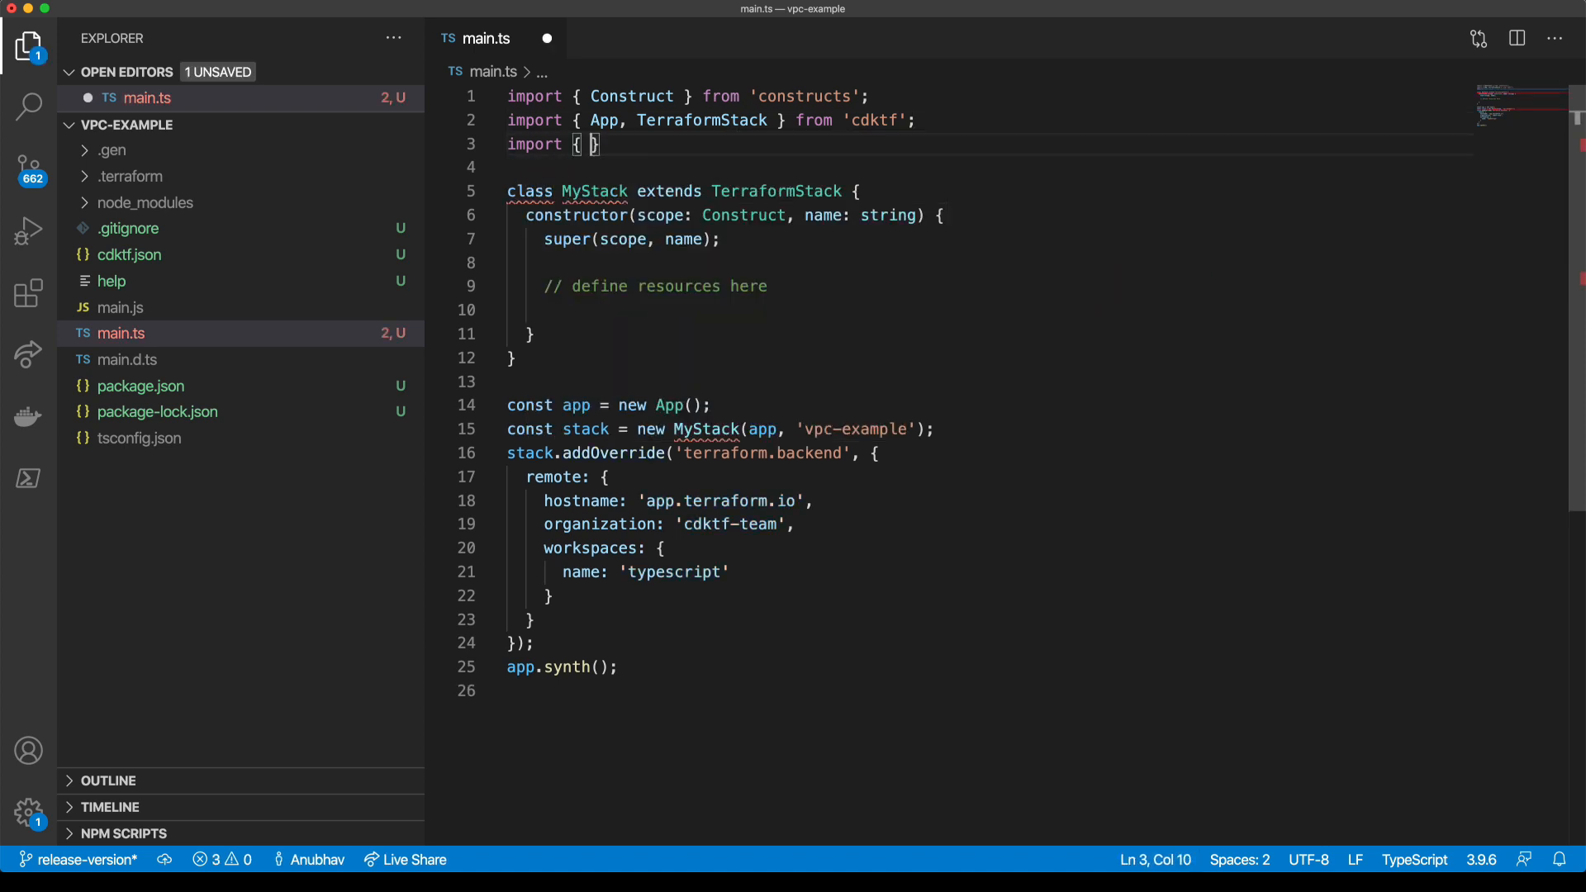
{"action": "type", "text": "Vpc"}
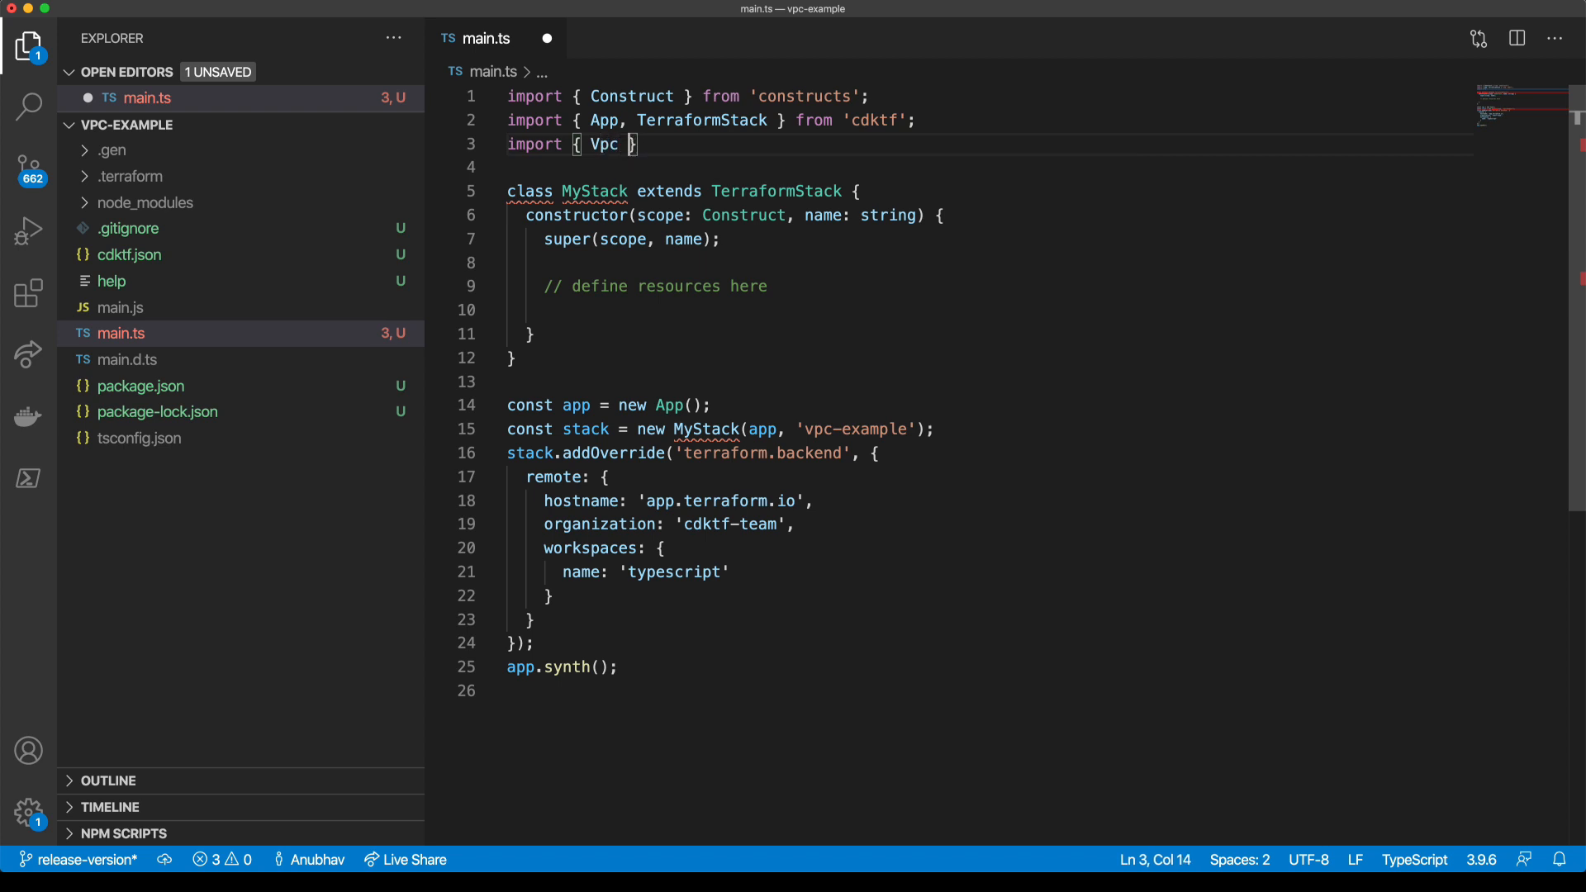
{"action": "type", "text": "from '"}
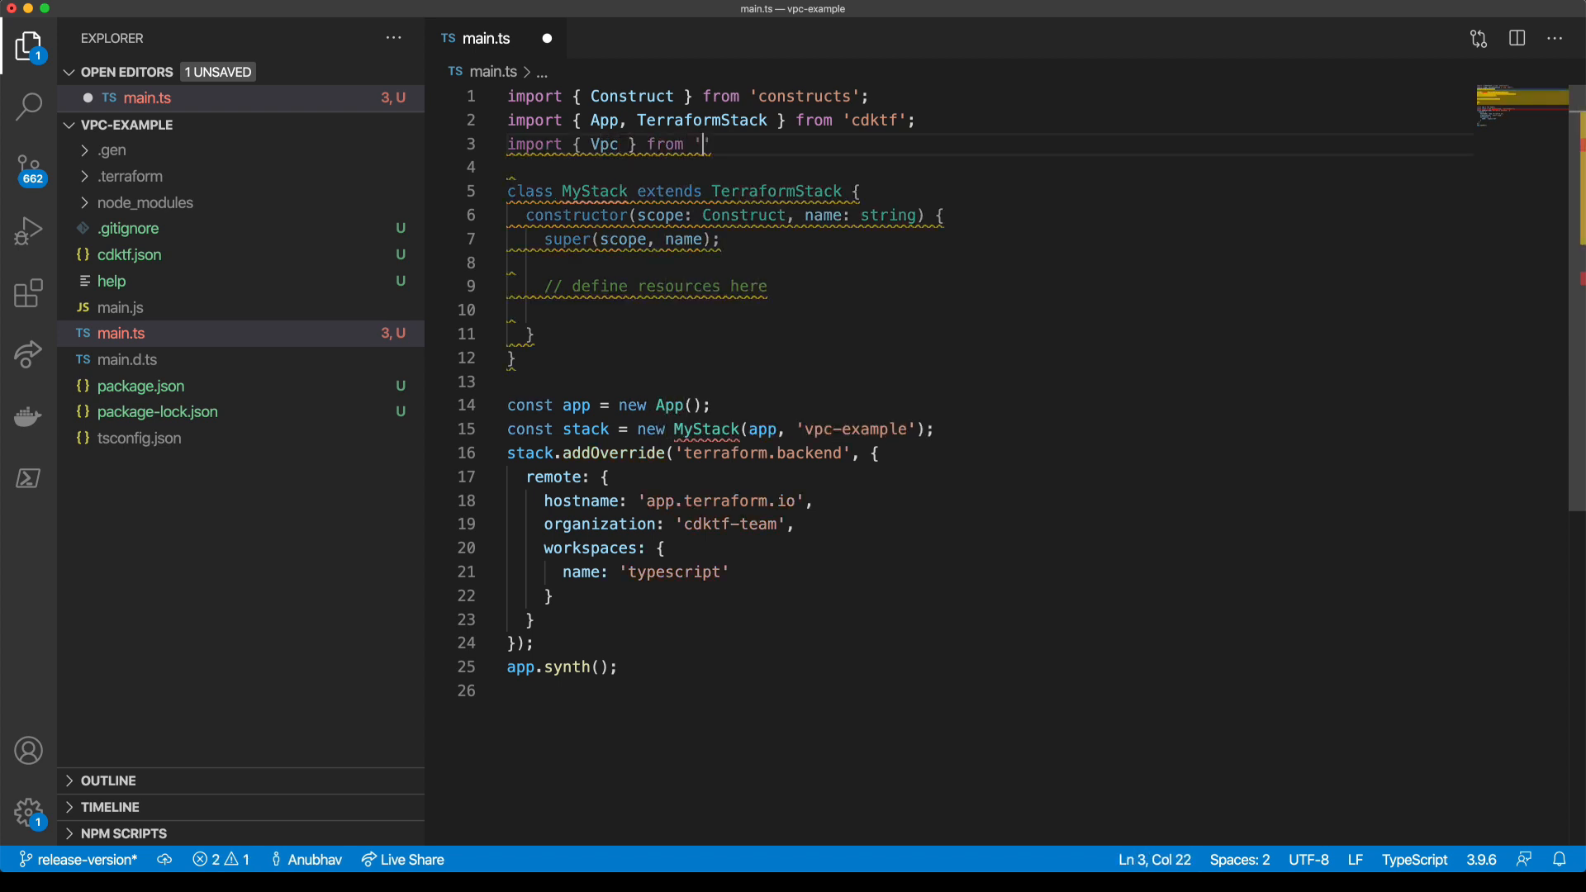
{"action": "type", "text": "./."}
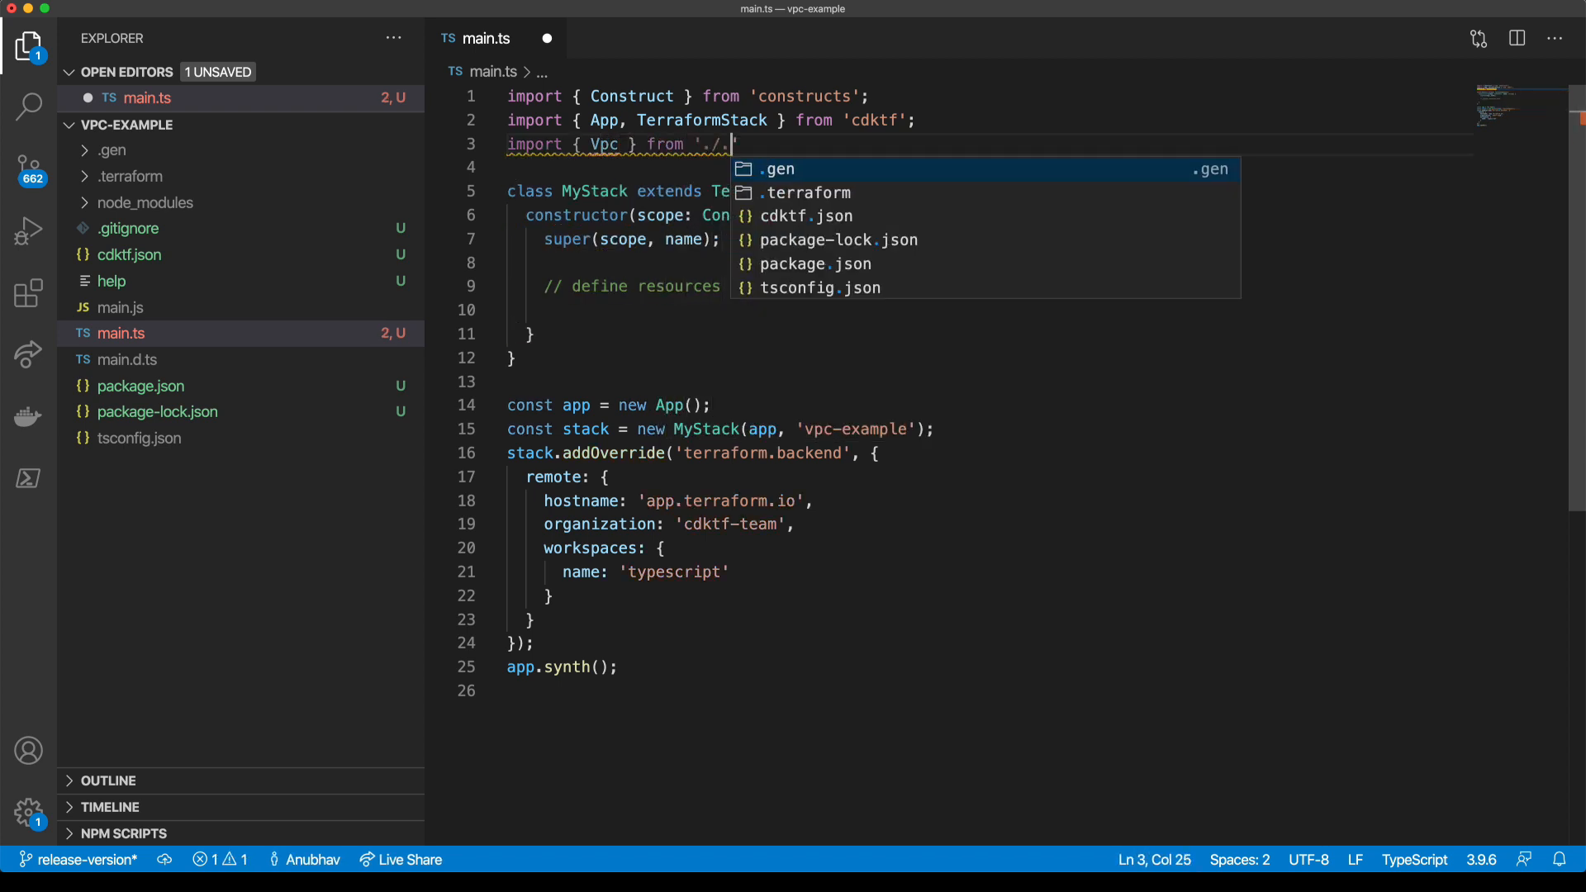
{"action": "type", "text": "gen/providers"}
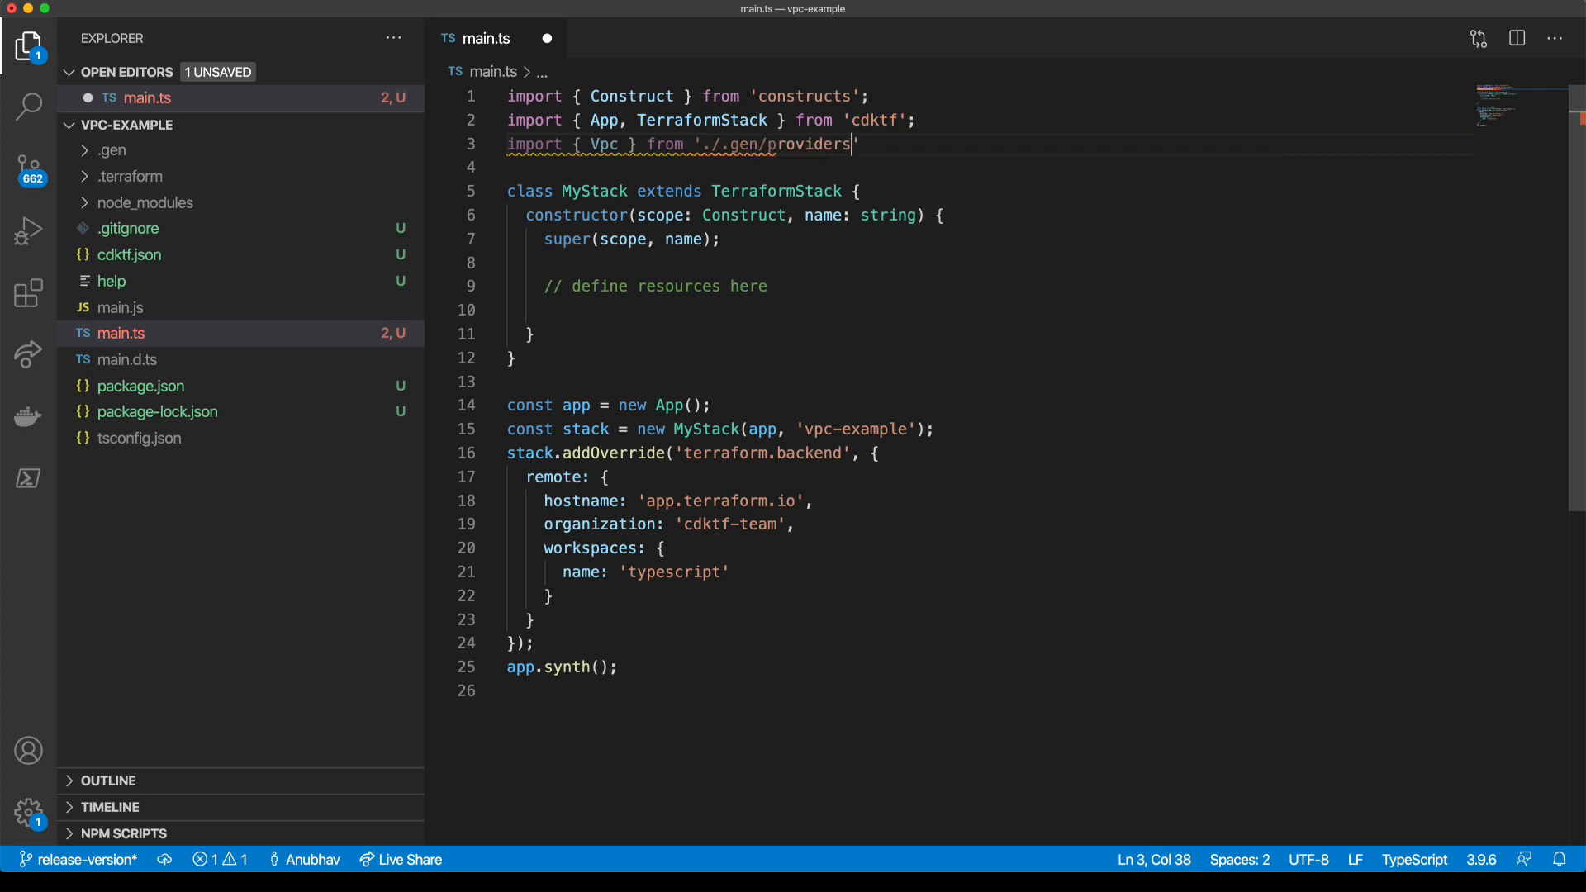
{"action": "type", "text": "aws/"}
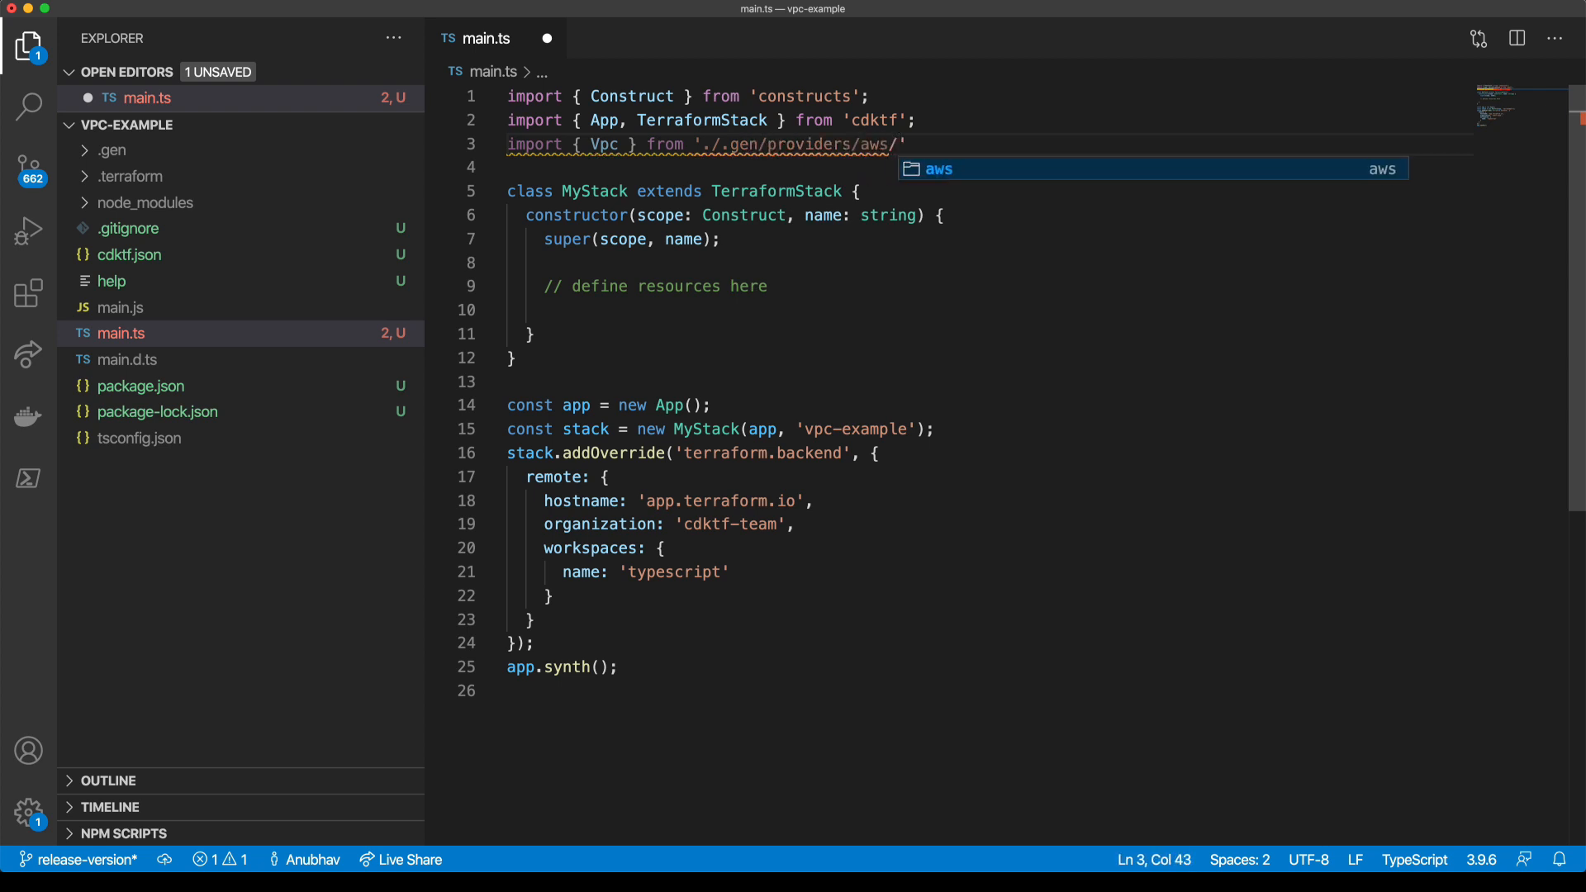
{"action": "type", "text": "vpc"}
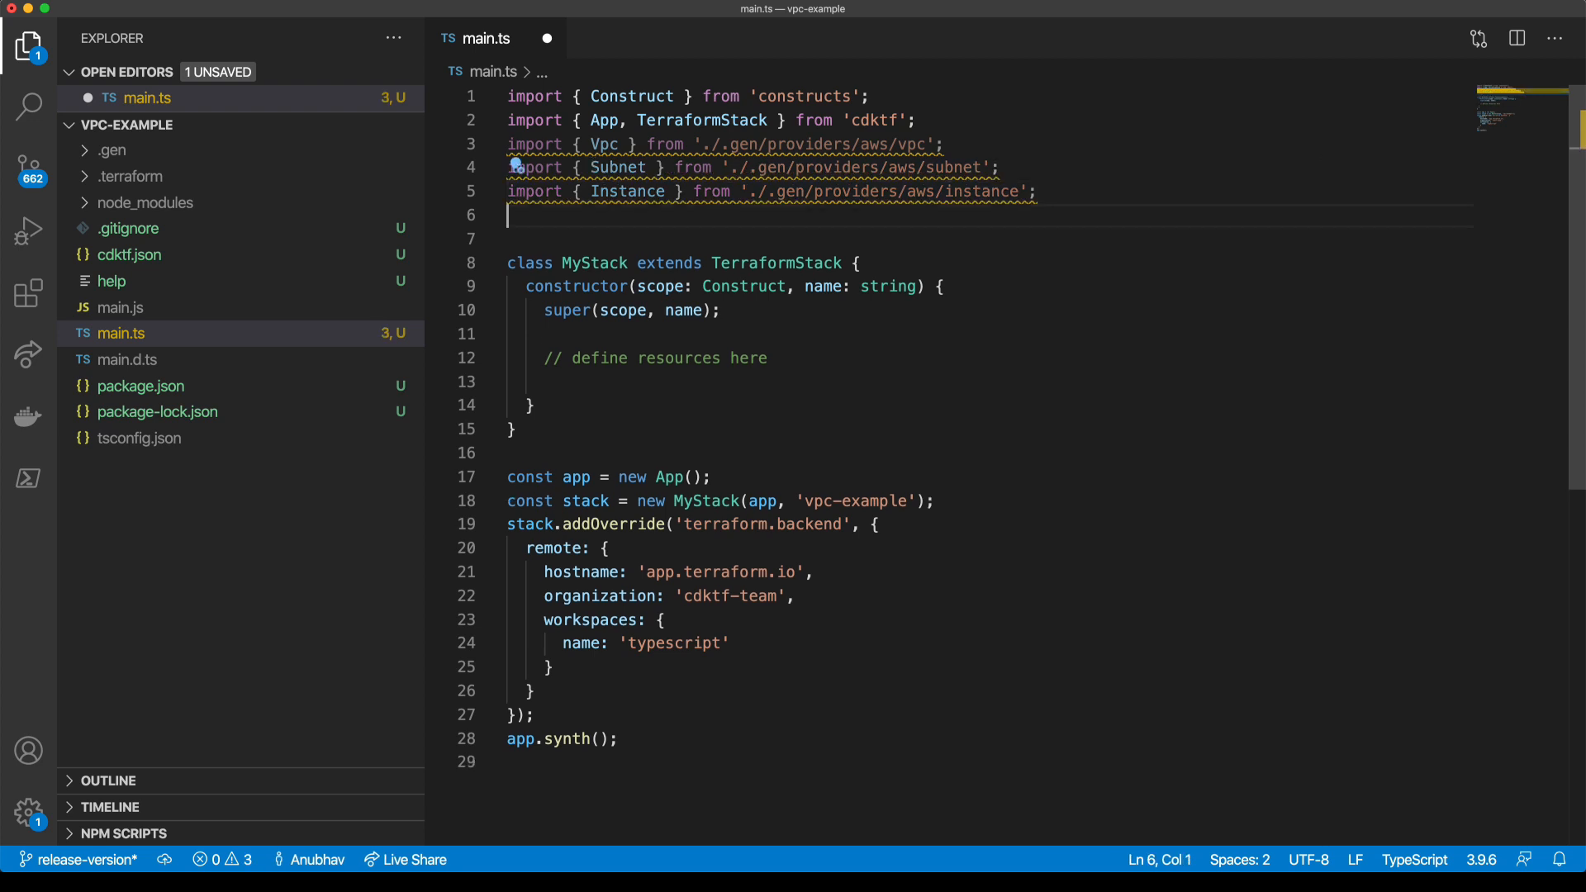
- Import AwsProvider from './.gen/providers/aws'
{"action": "type", "text": "import"}
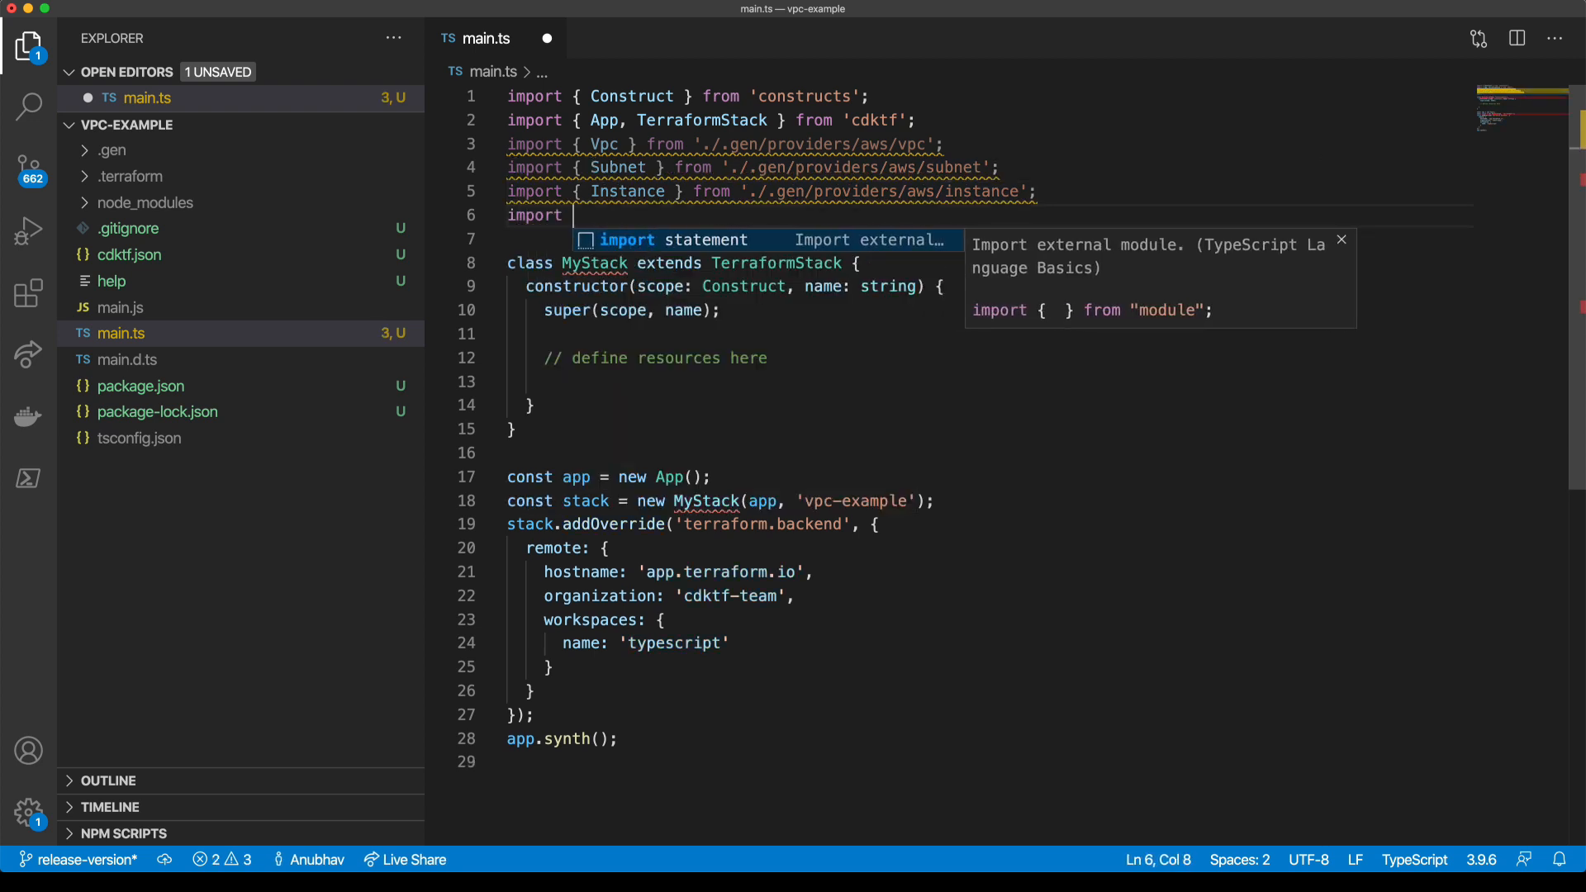
{"action": "type", "text": "{ AwsProvider"}
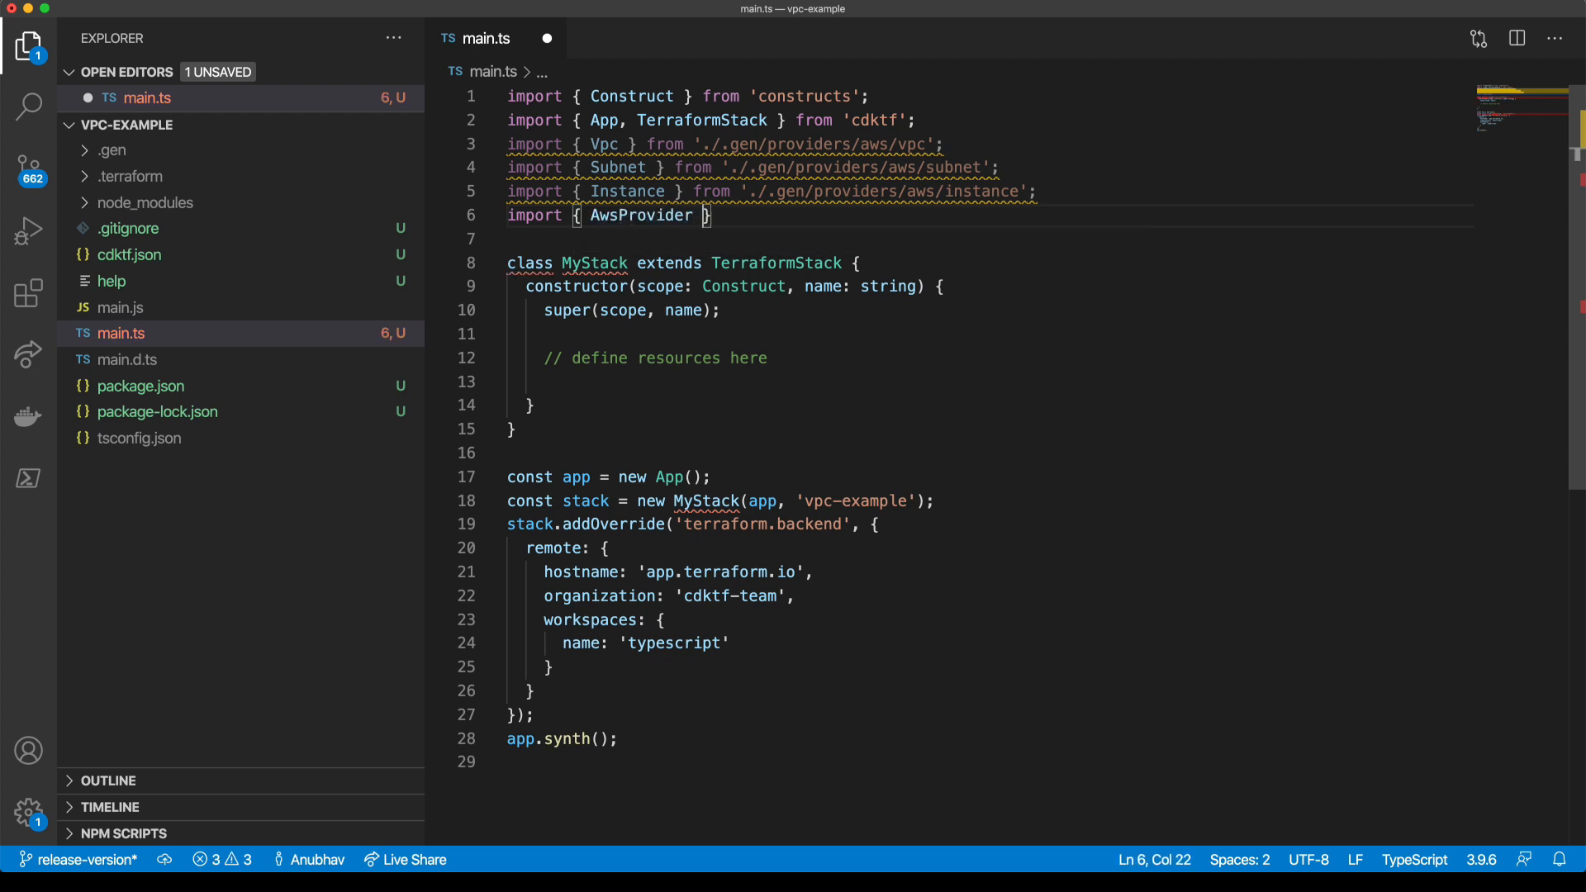
{"action": "type", "text": "f"}
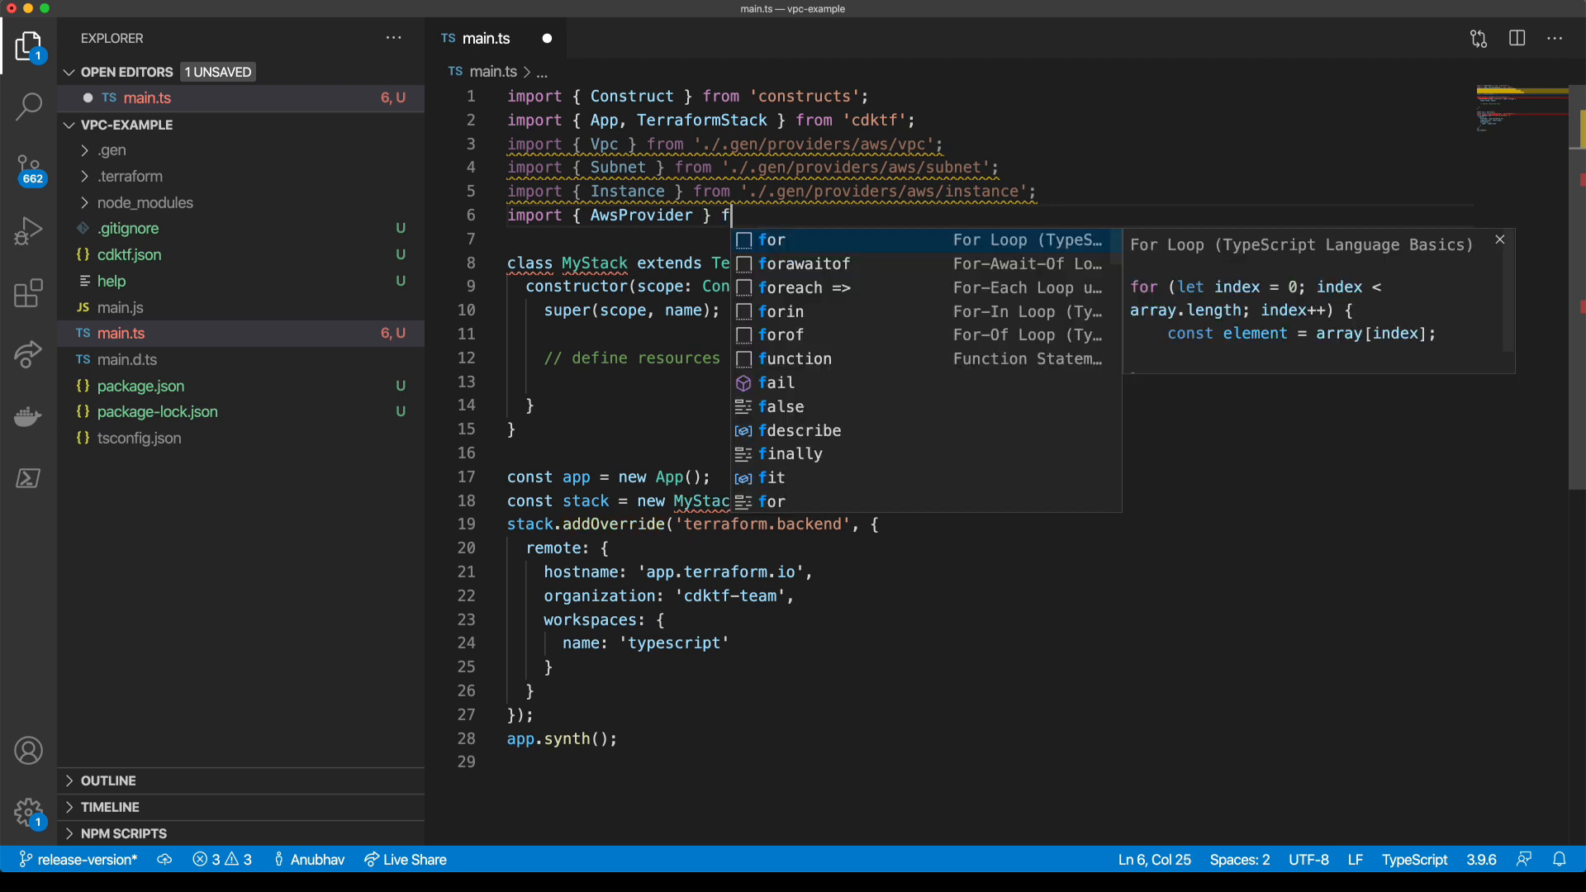
{"action": "type", "text": "rom '"}
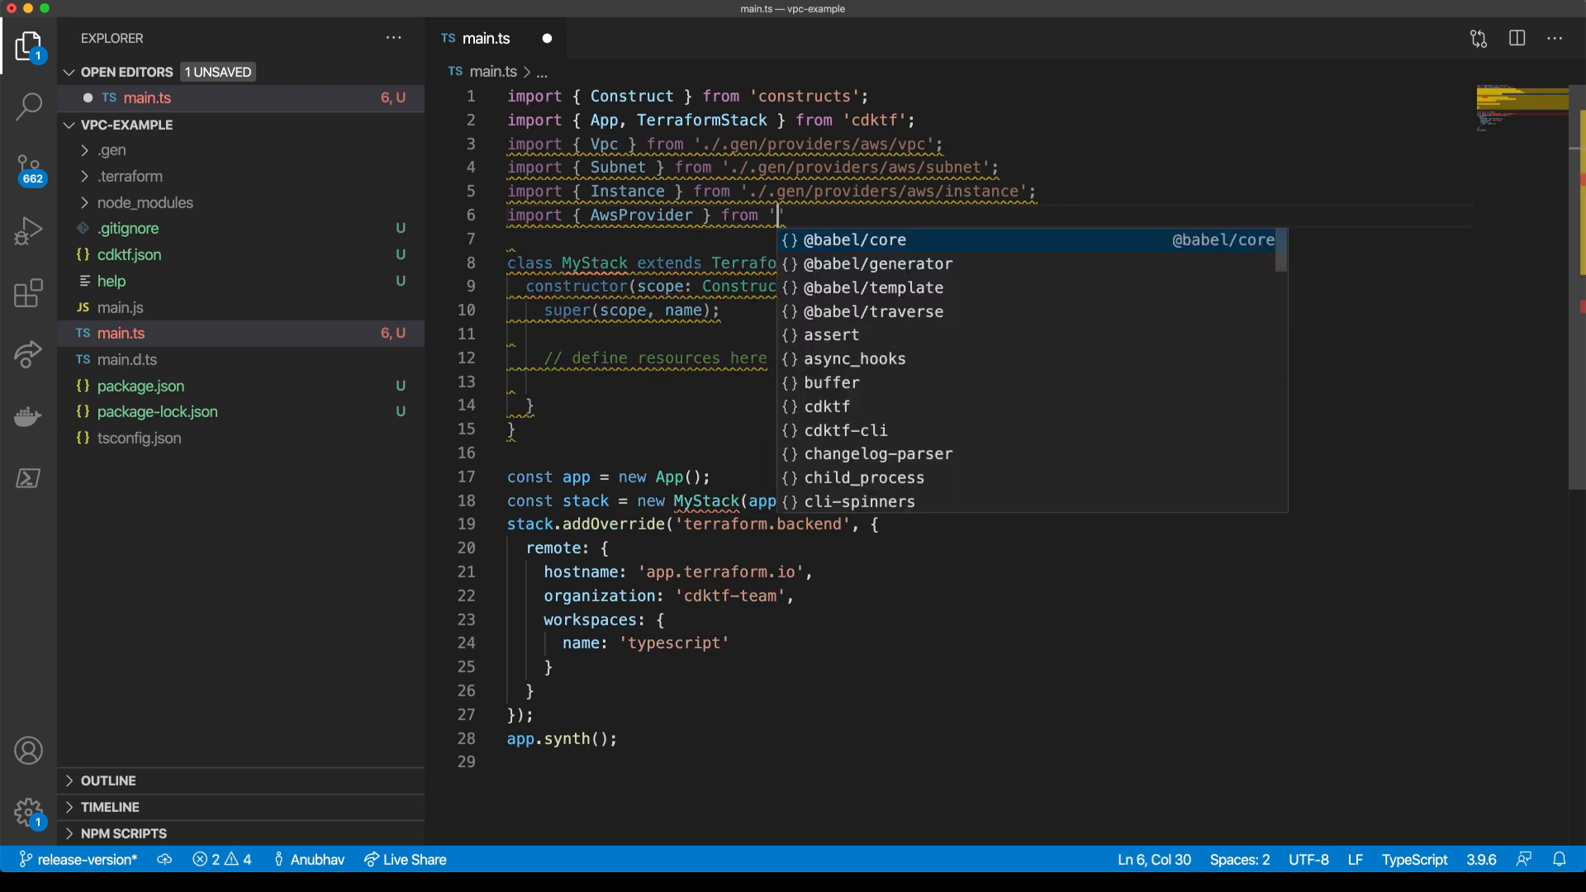
{"action": "type", "text": "./.gen/providers/aws';"}
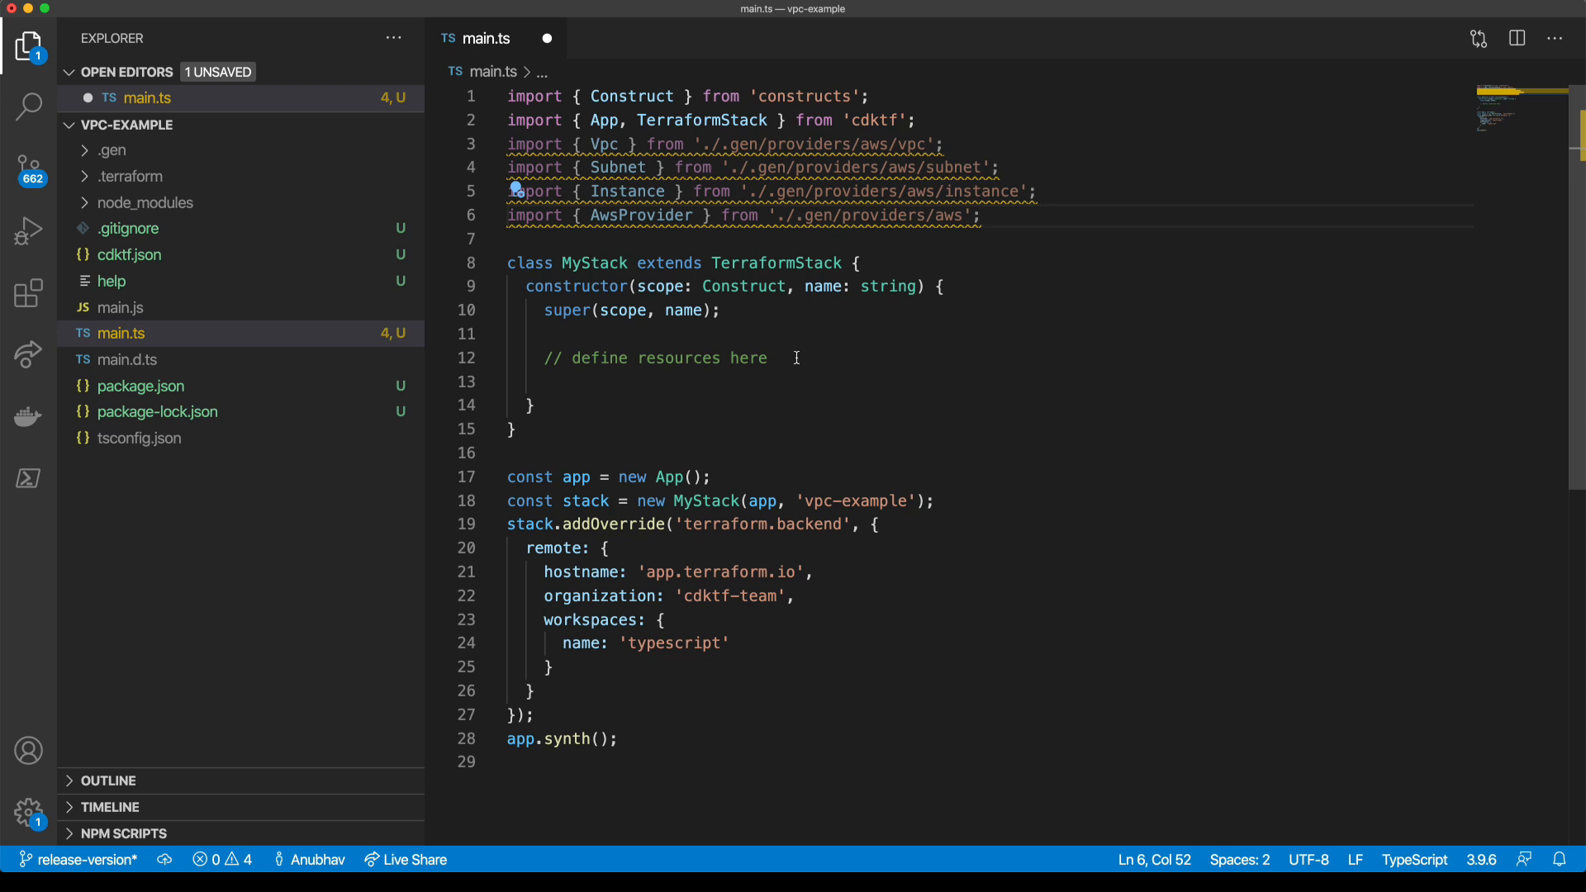
- Replace the placeholder comment with new AwsProvider(this, 'aws') using region us-east-1
{"action": "left_click_drag", "start_coordinate": [544, 357], "coordinate": [767, 357]}
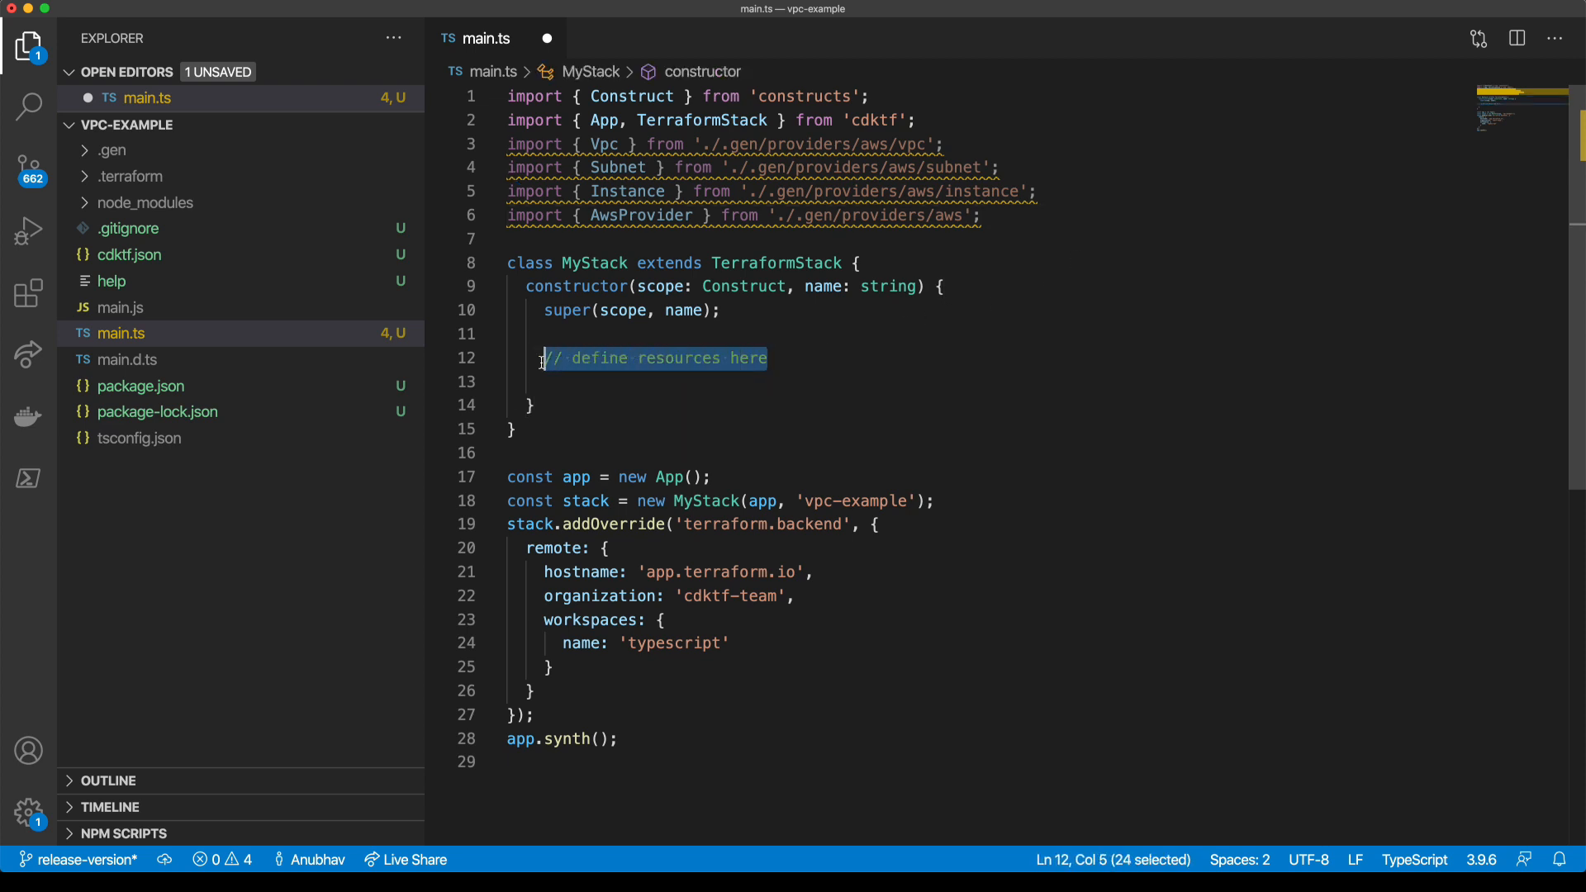
{"action": "key", "text": "Delete"}
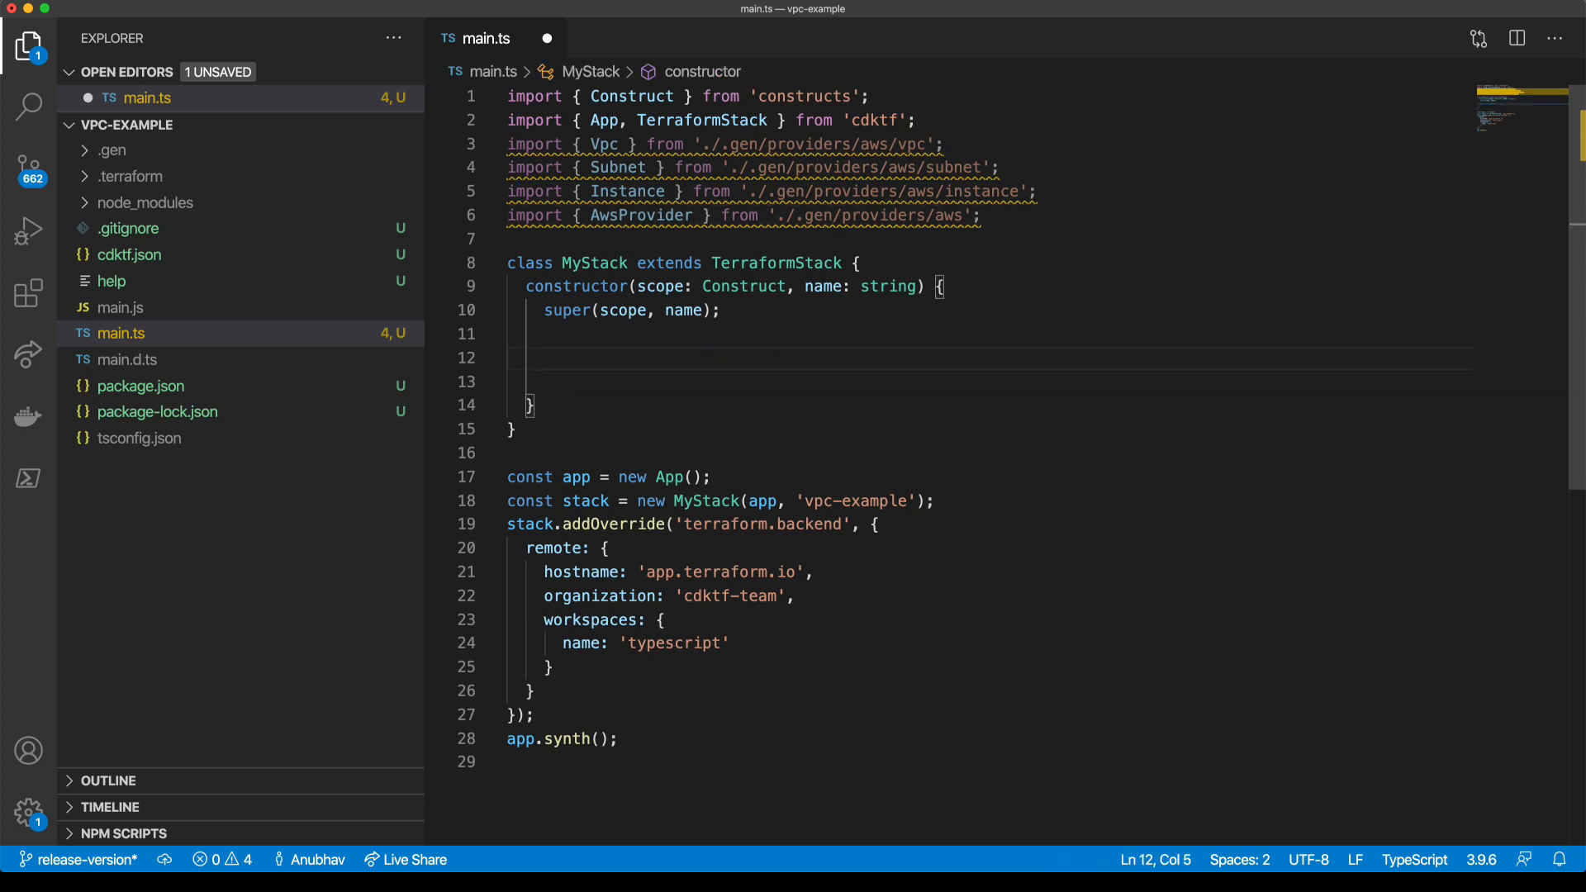
{"action": "type", "text": "new"}
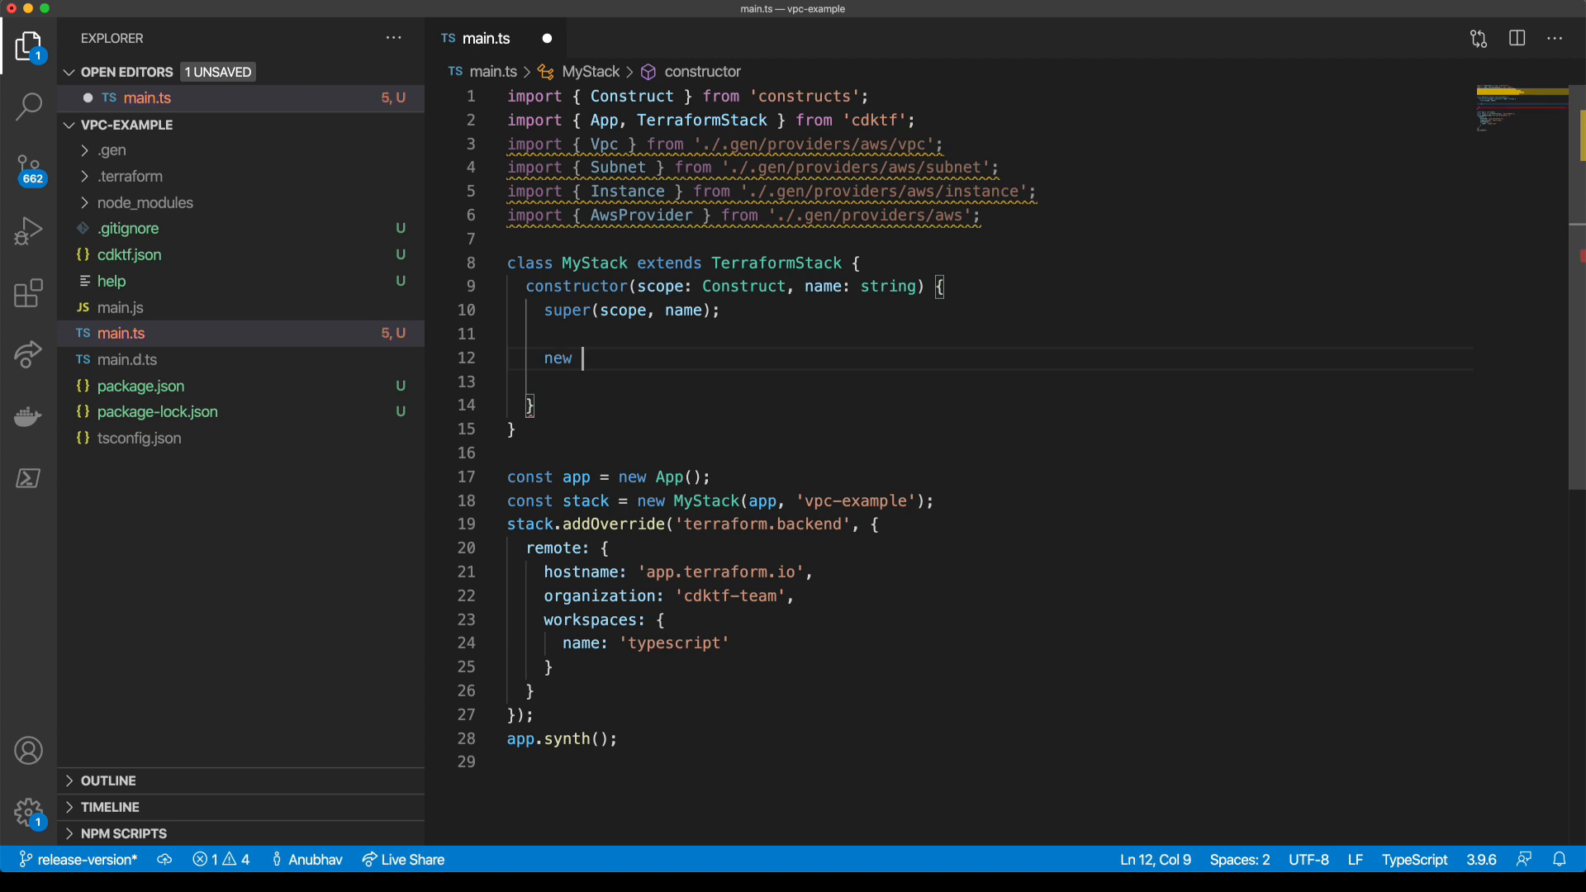
{"action": "type", "text": "AwsProvider"}
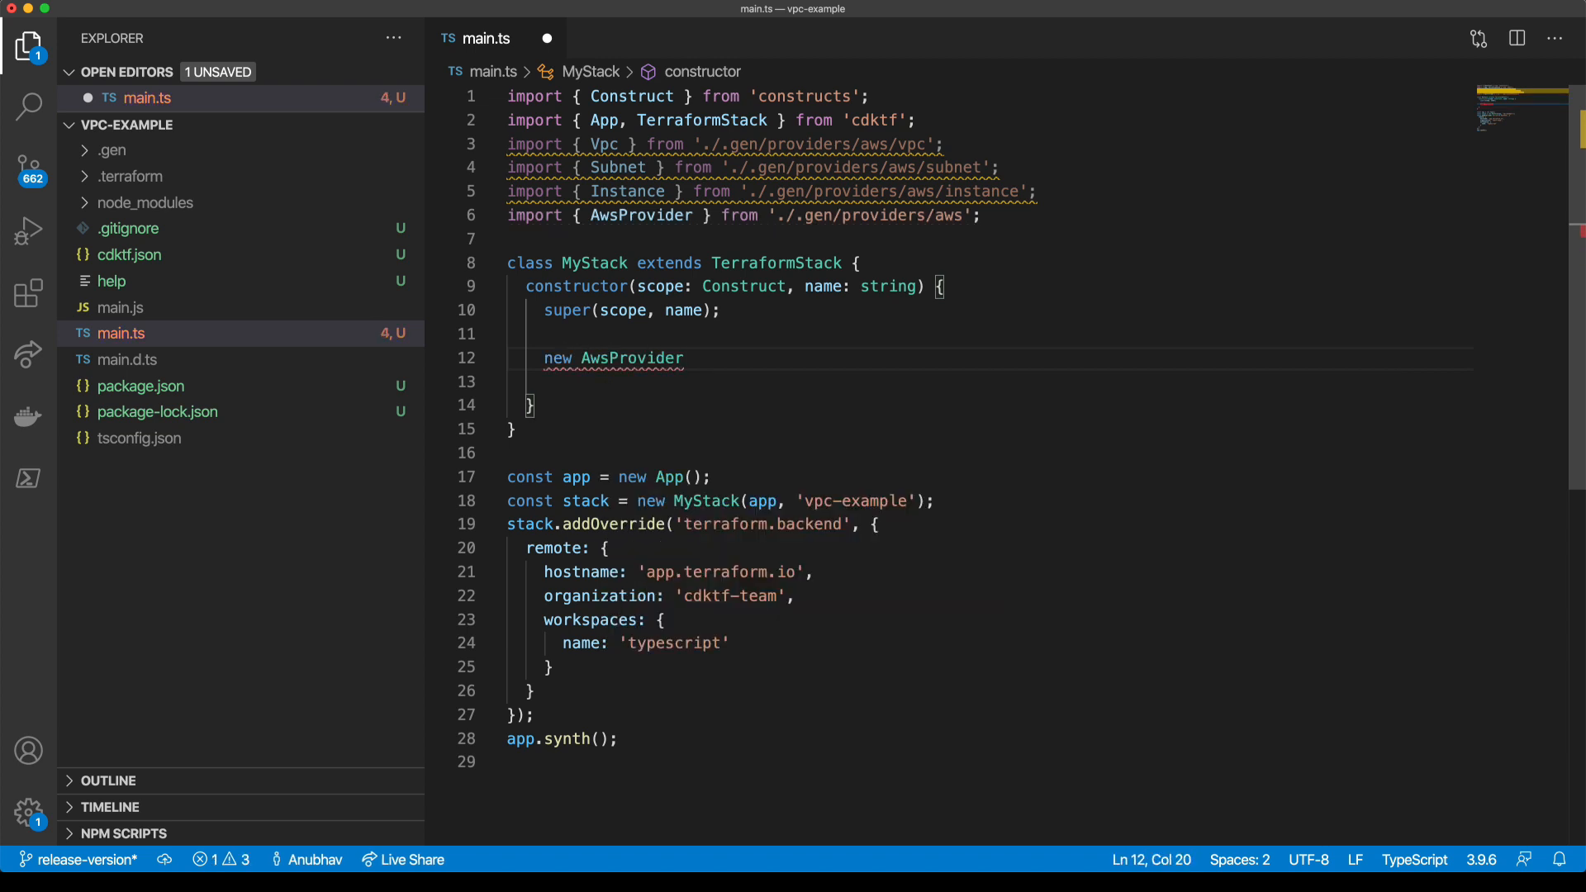
{"action": "type", "text": "(this"}
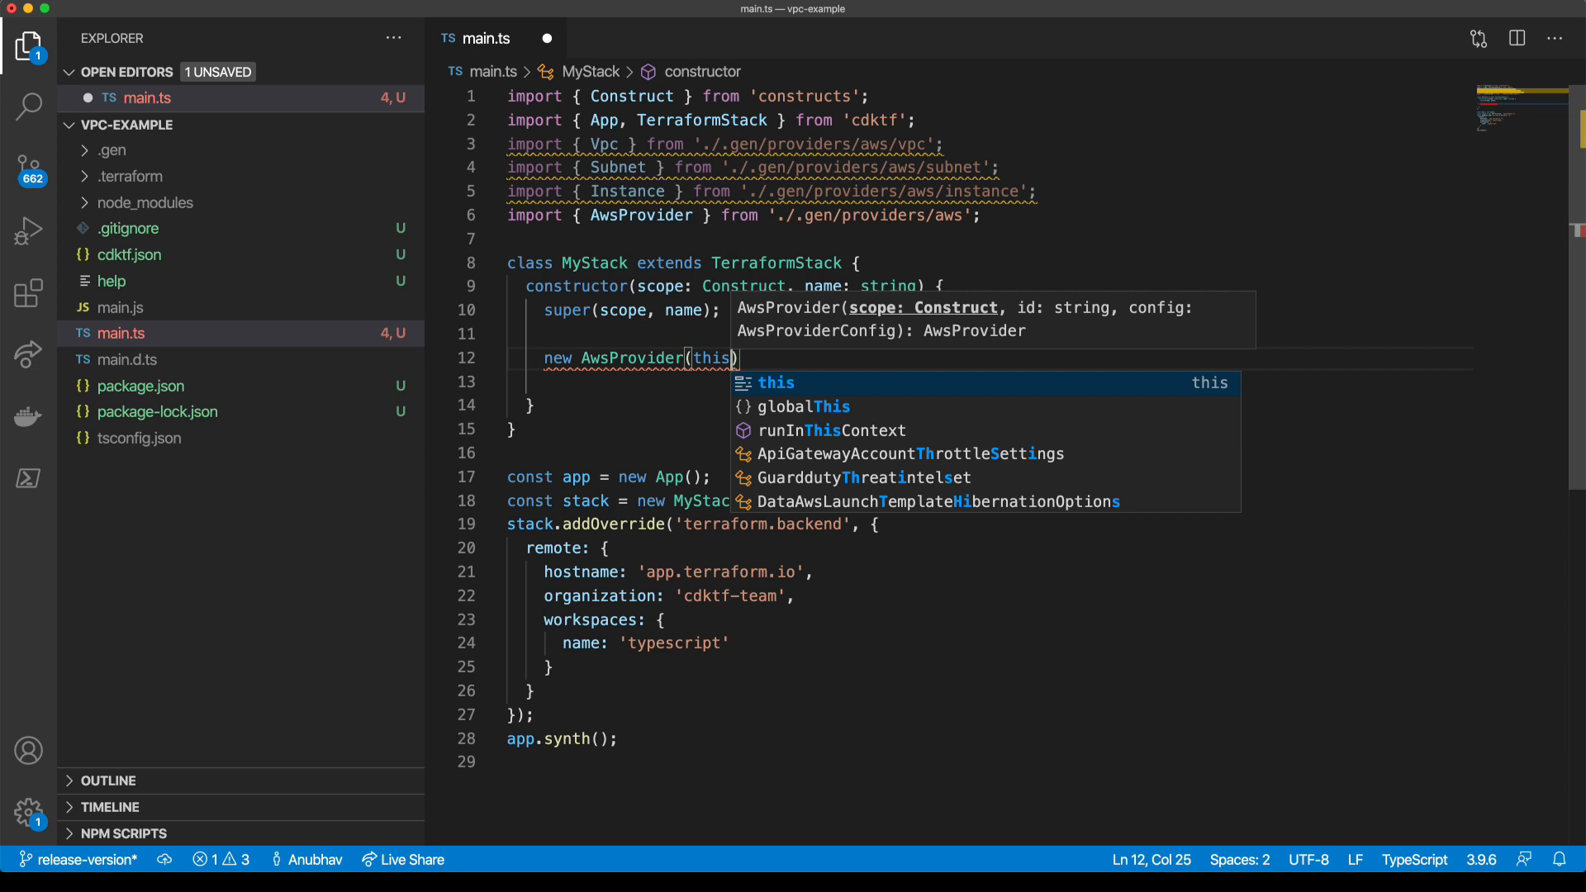
{"action": "type", "text": ", 'a"}
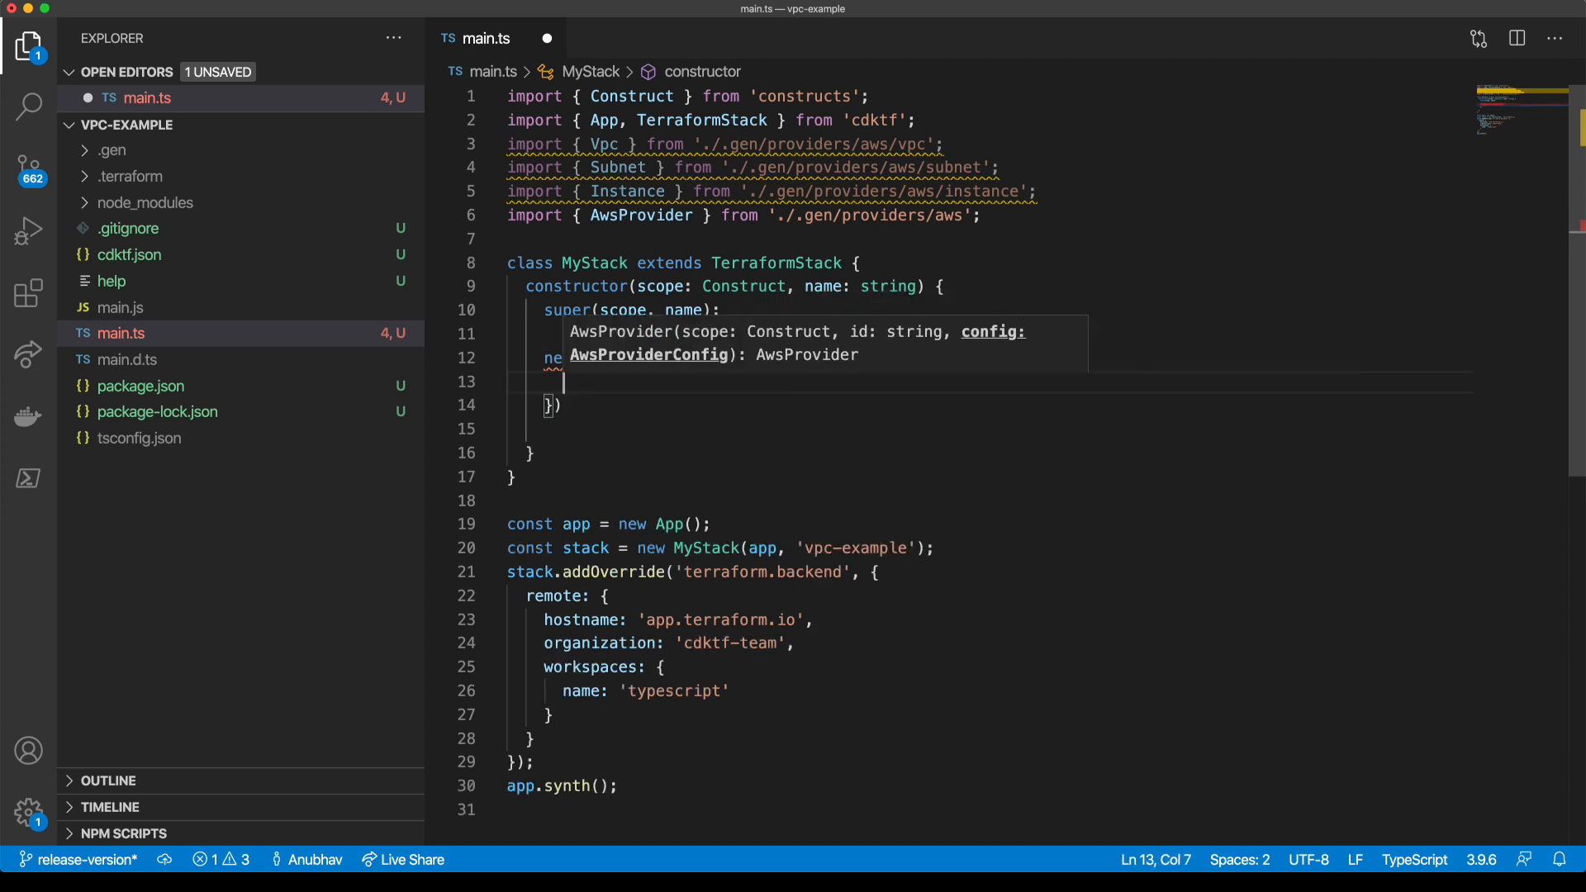
{"action": "type", "text": "region: ''"}
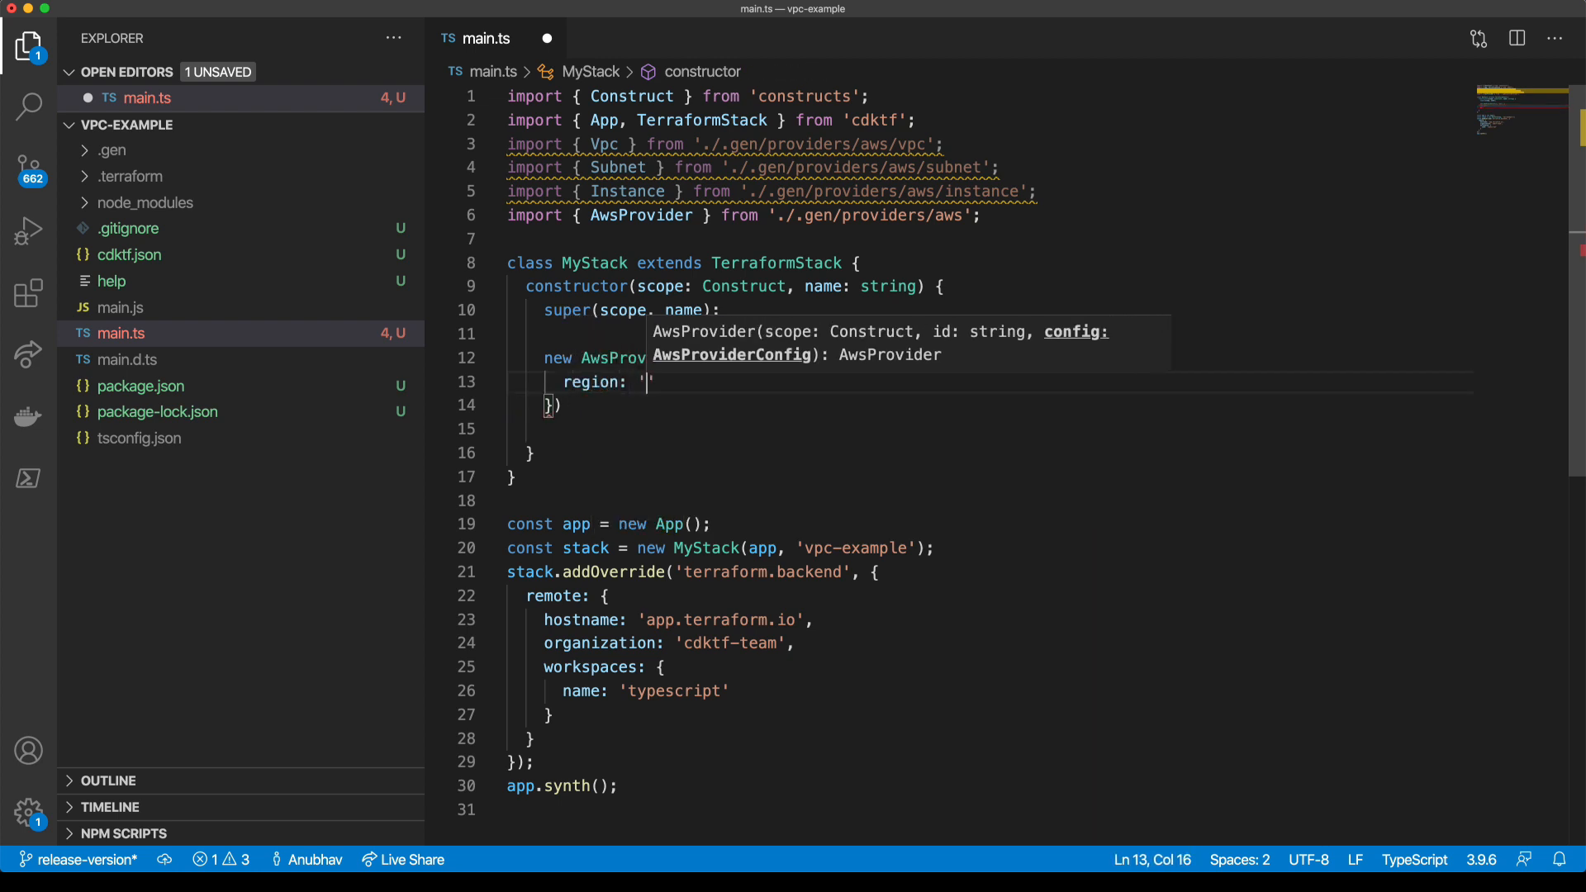
{"action": "type", "text": "us-east-1"}
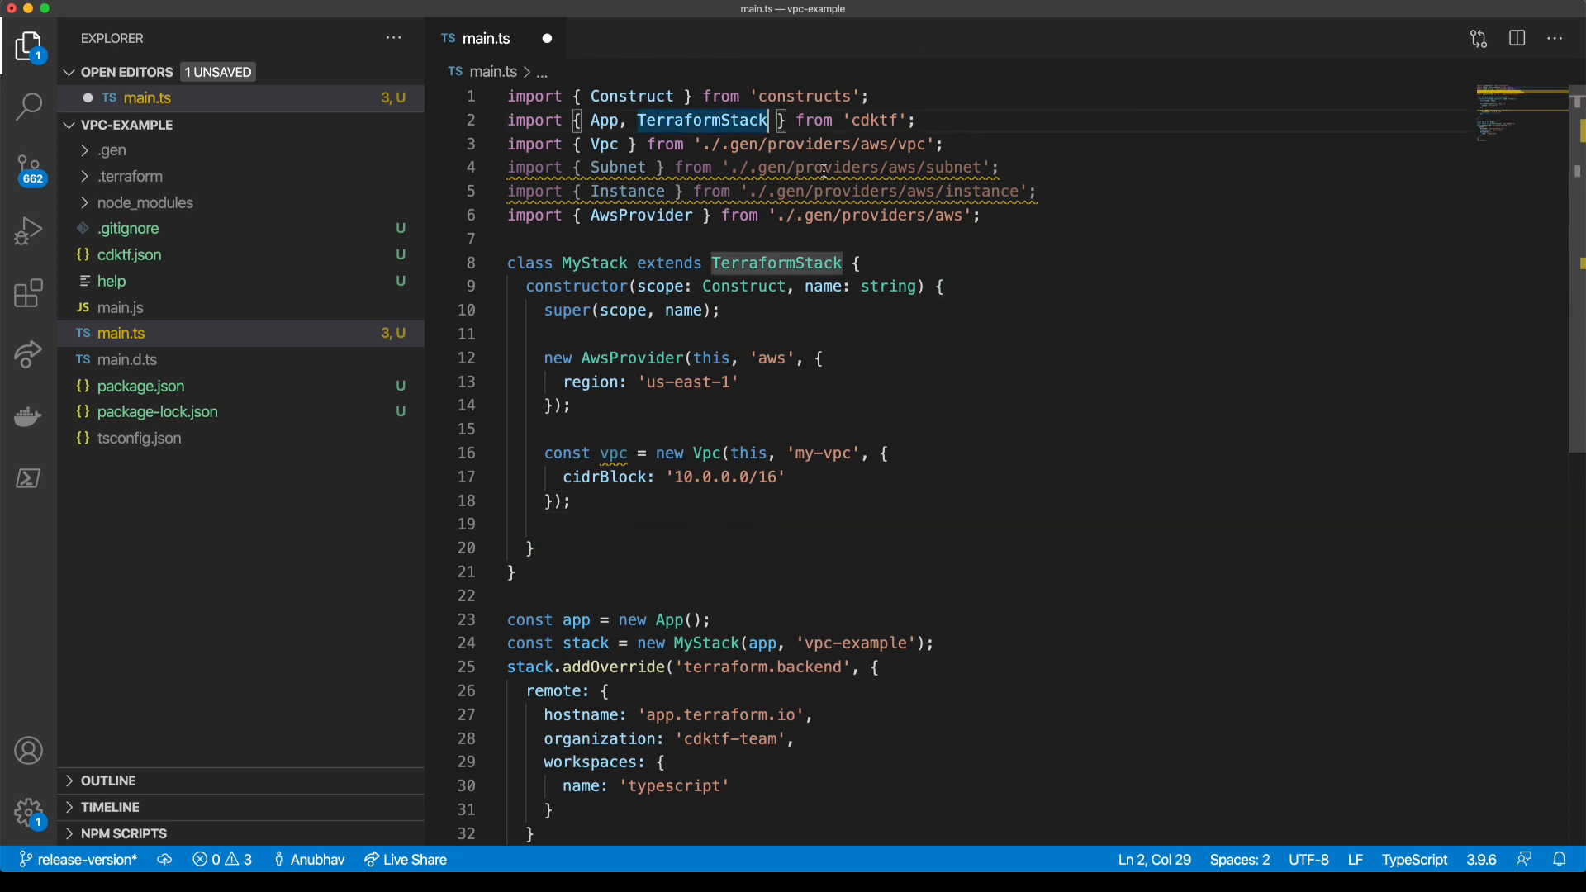
- Add Token to the cdktf import and define the 10.0.0.0/16 VPC and 'my-subnet' 10.0.0.0/24
{"action": "type", "text": ", Token"}
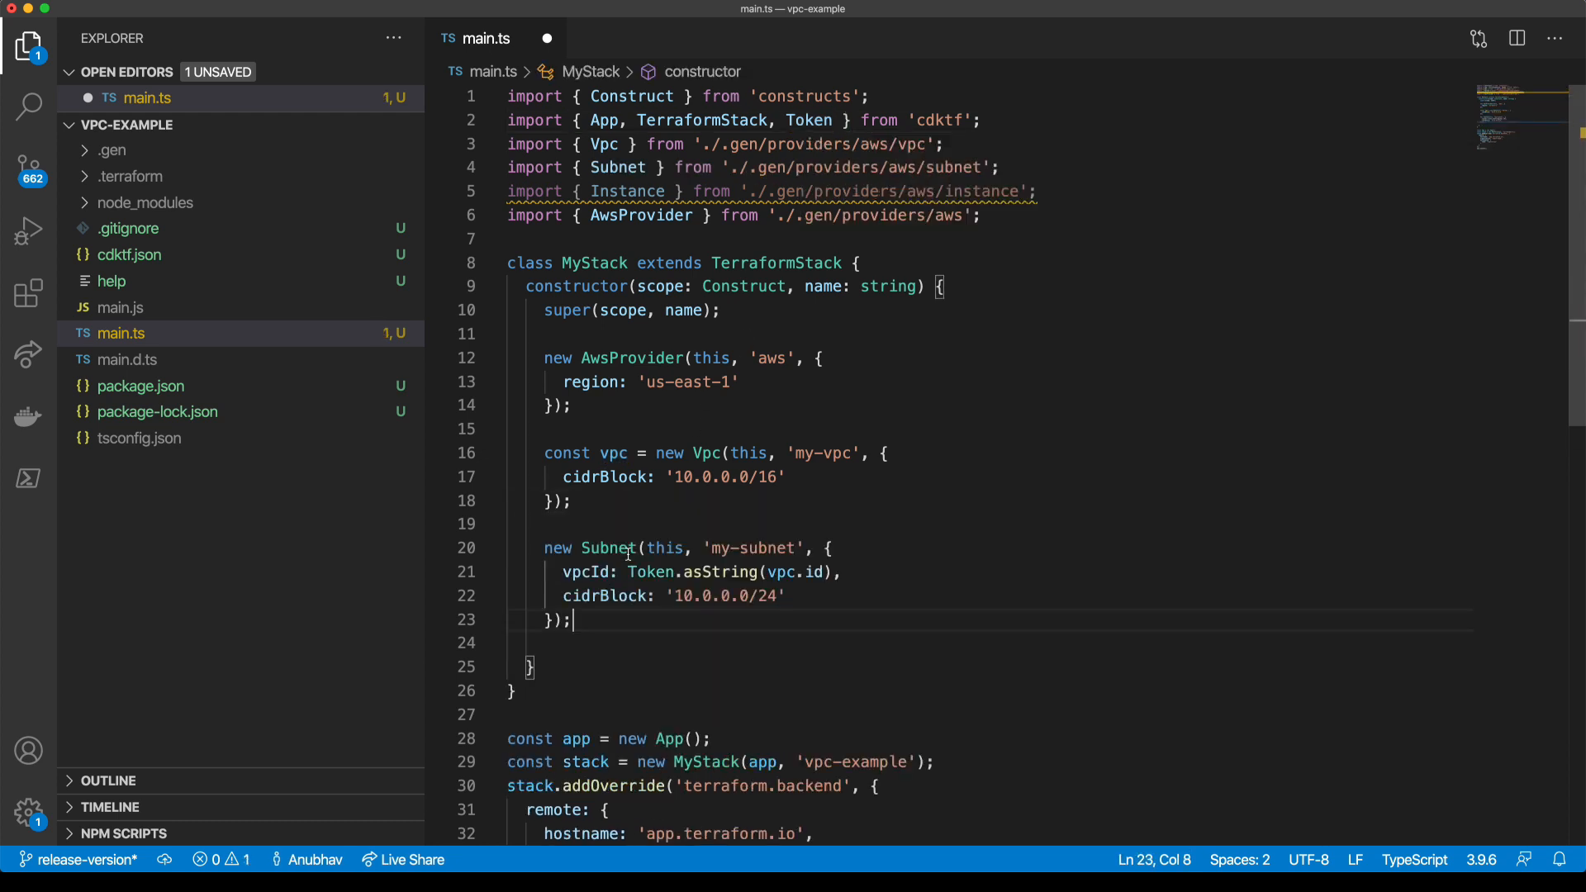
{"action": "type", "text": "c"}
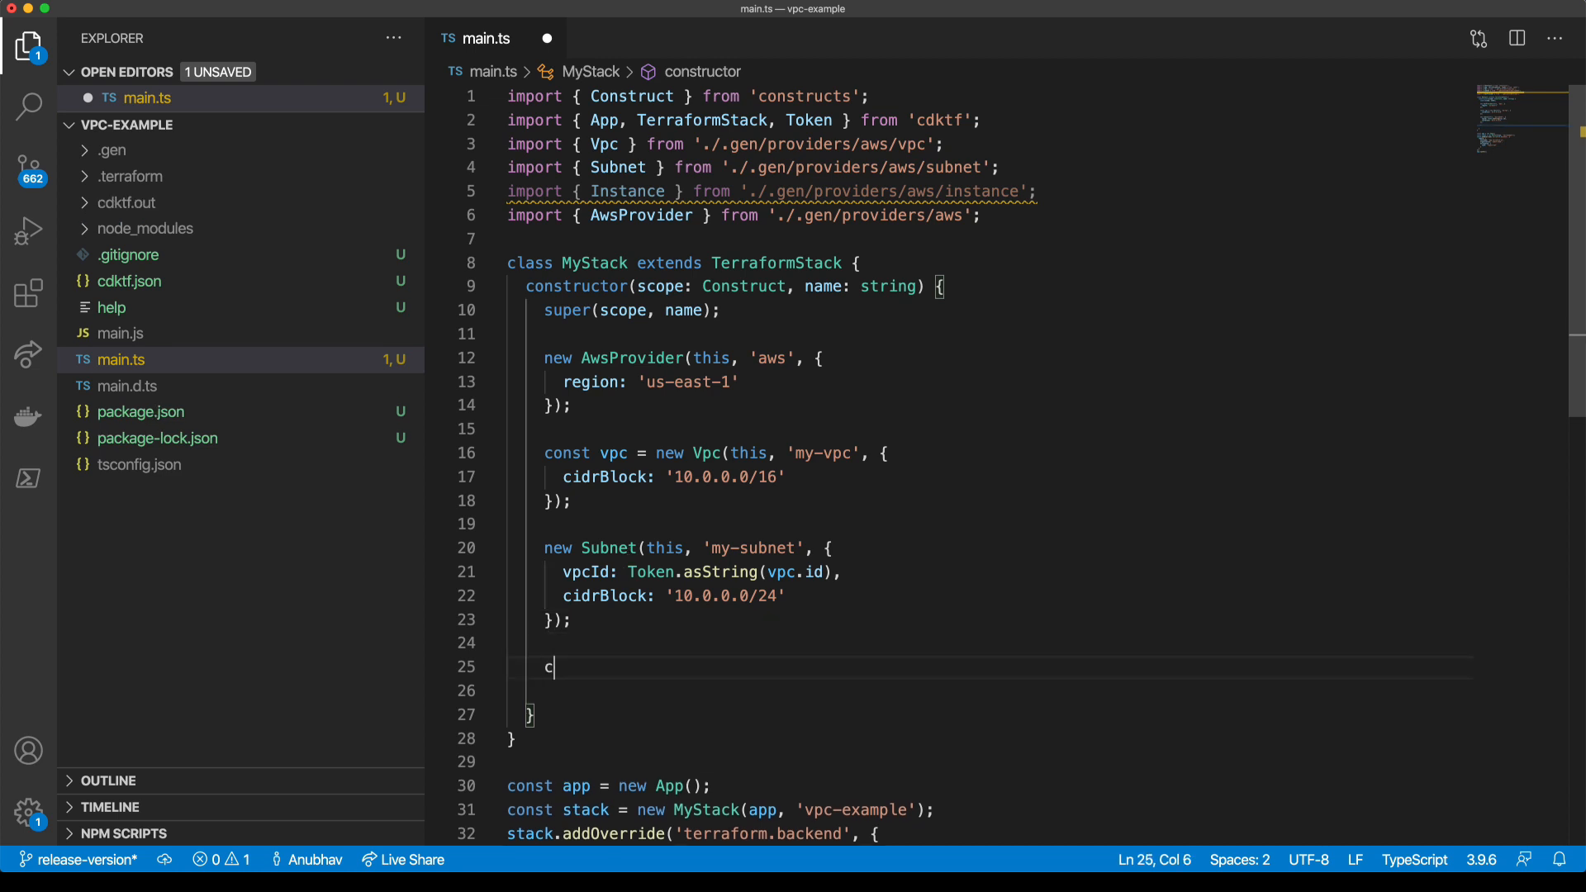
- Define const instance as Instance 'web-server' with ami-2757f631 and instanceType t2.micro
{"action": "type", "text": "onst instance ="}
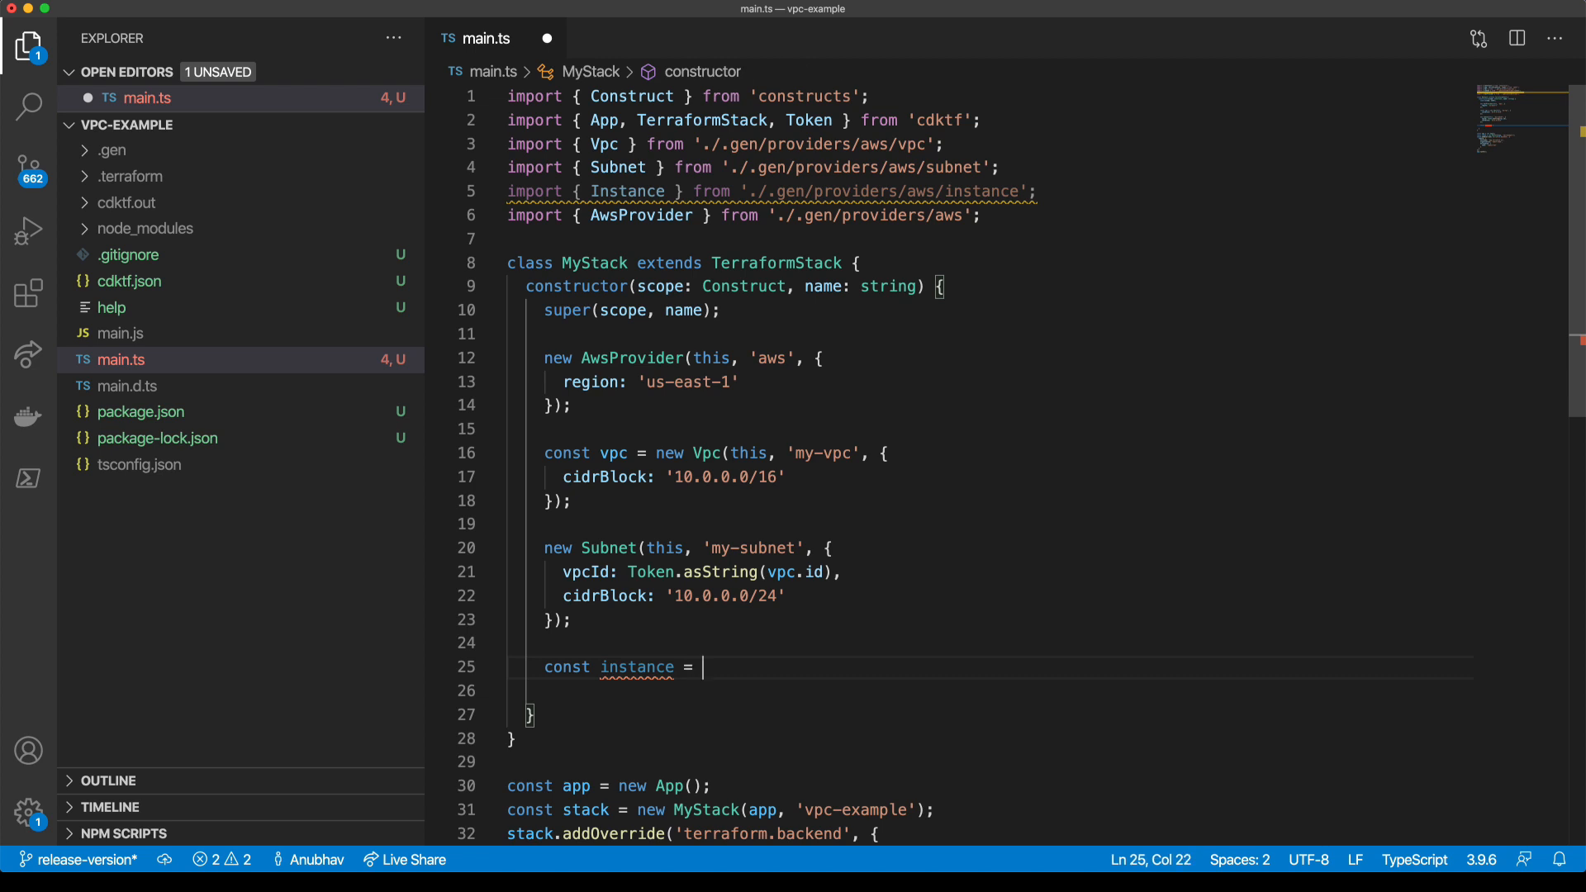
{"action": "type", "text": "new Instance("}
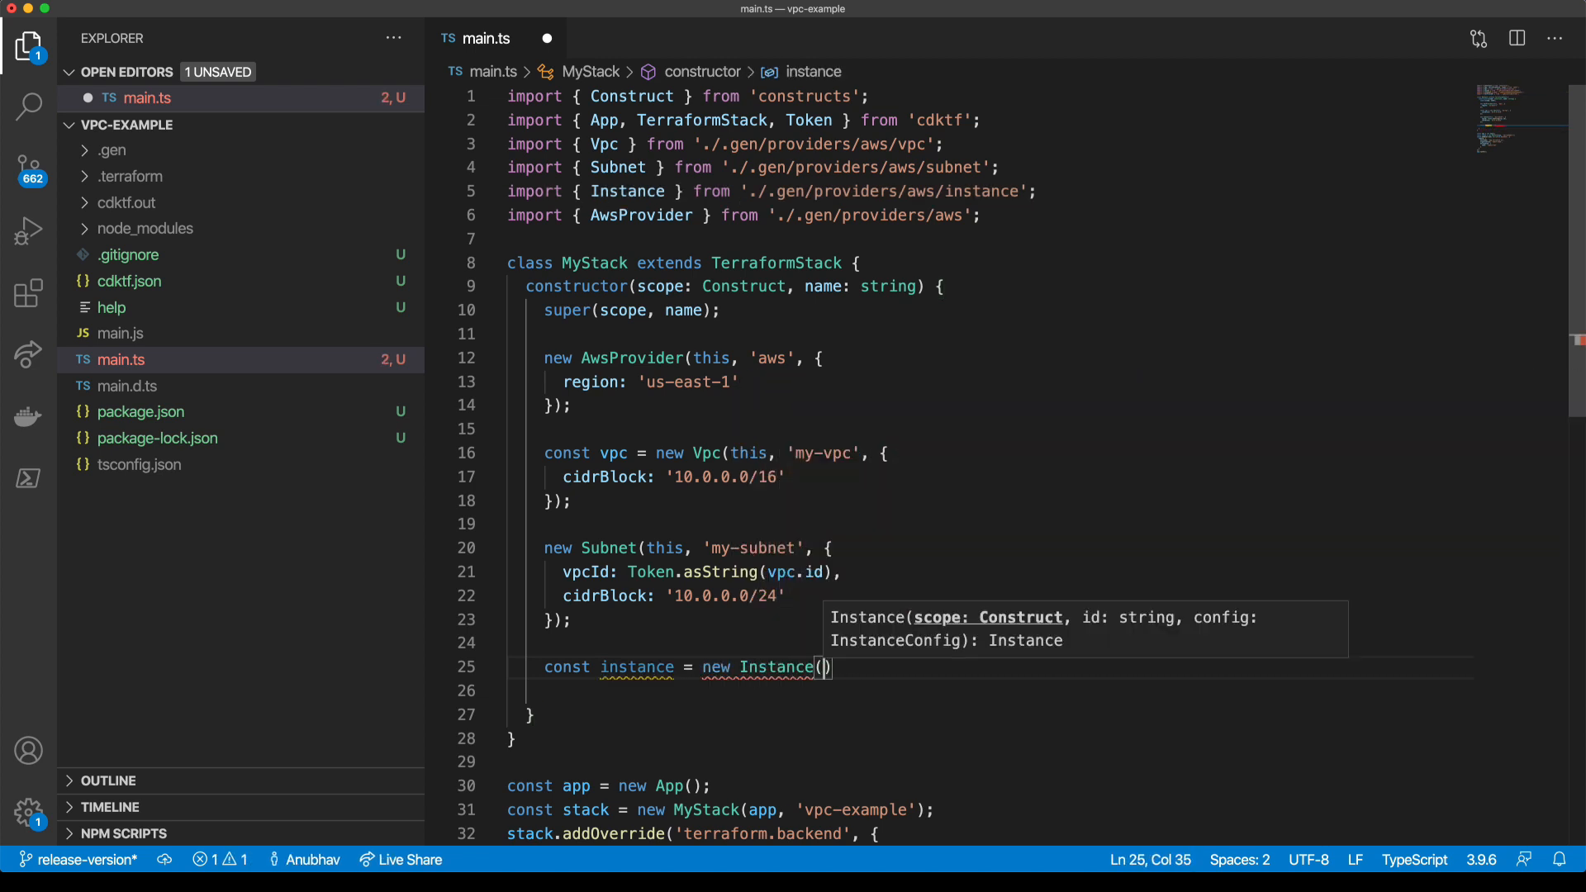
{"action": "type", "text": "this,"}
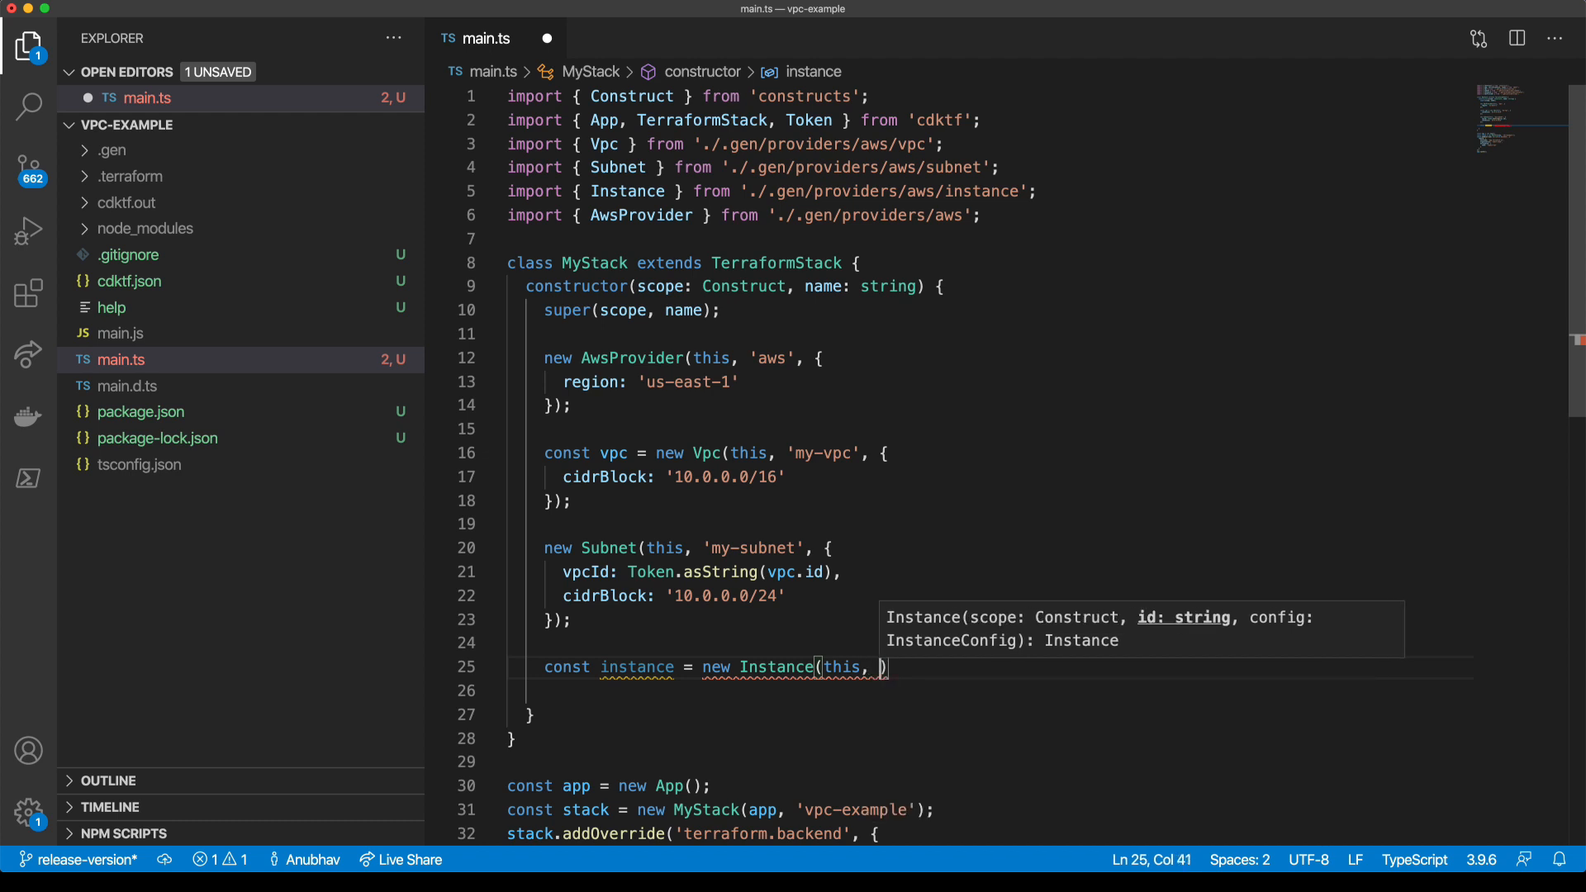
{"action": "type", "text": "''"}
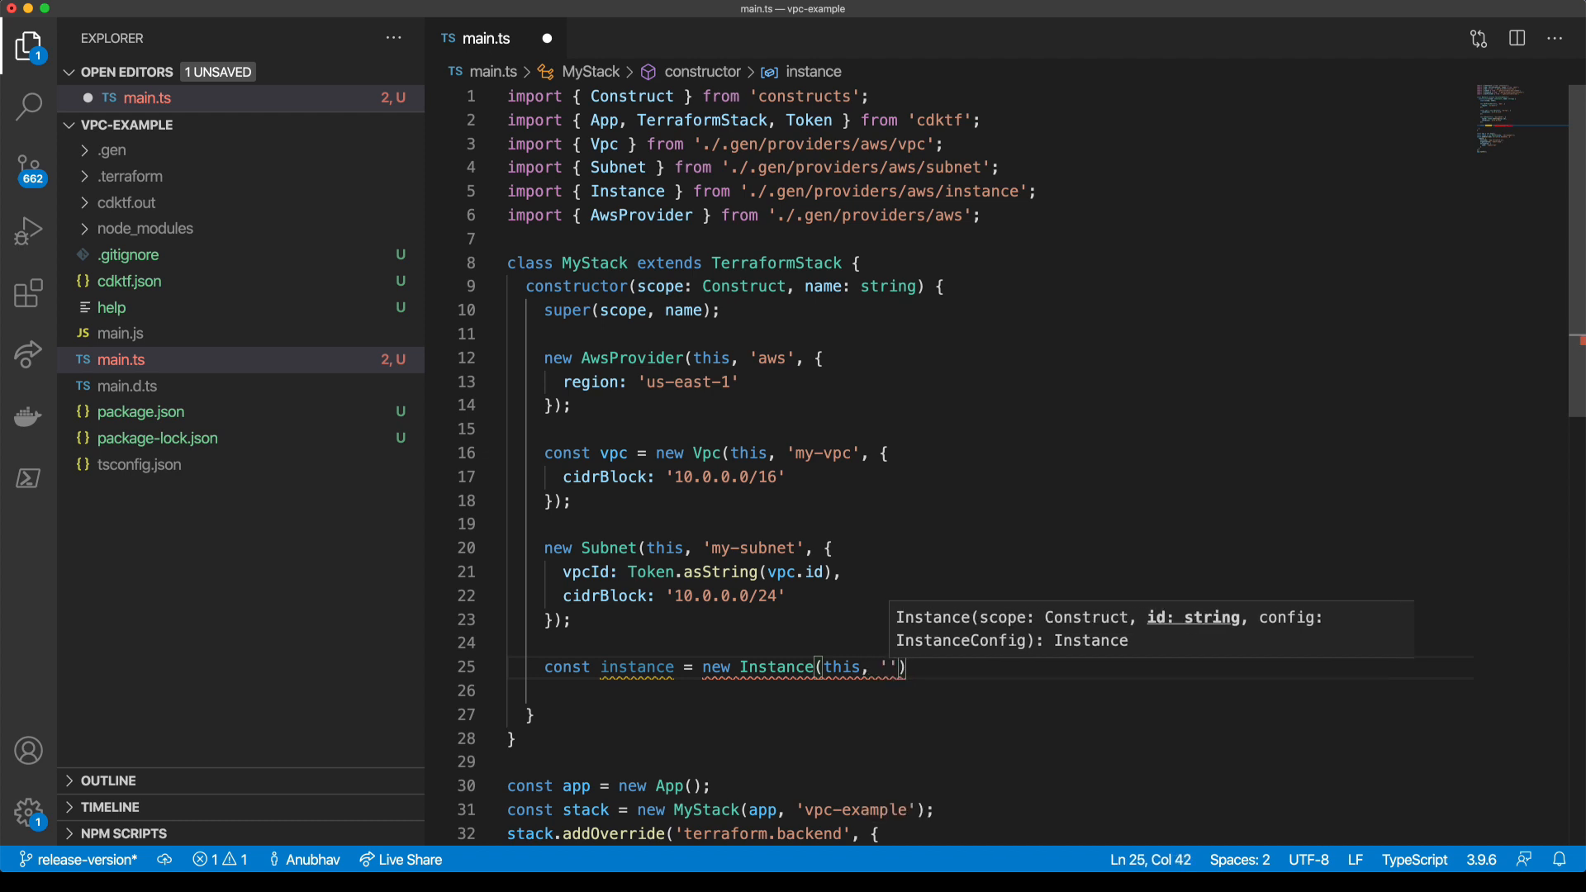
{"action": "type", "text": "web-server"}
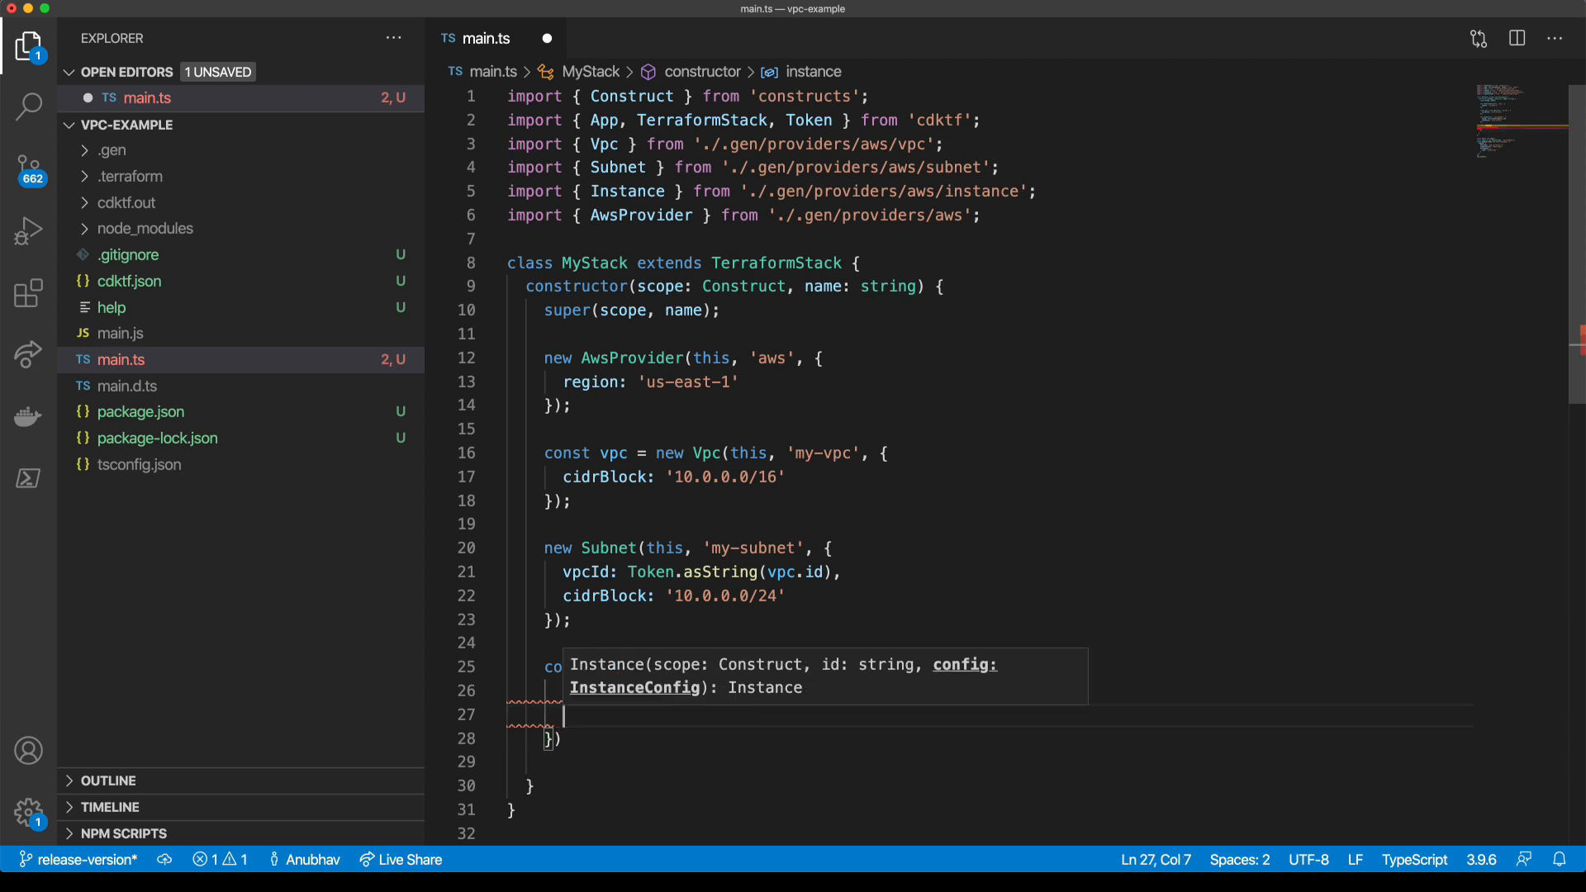
{"action": "type", "text": "instanceType:"}
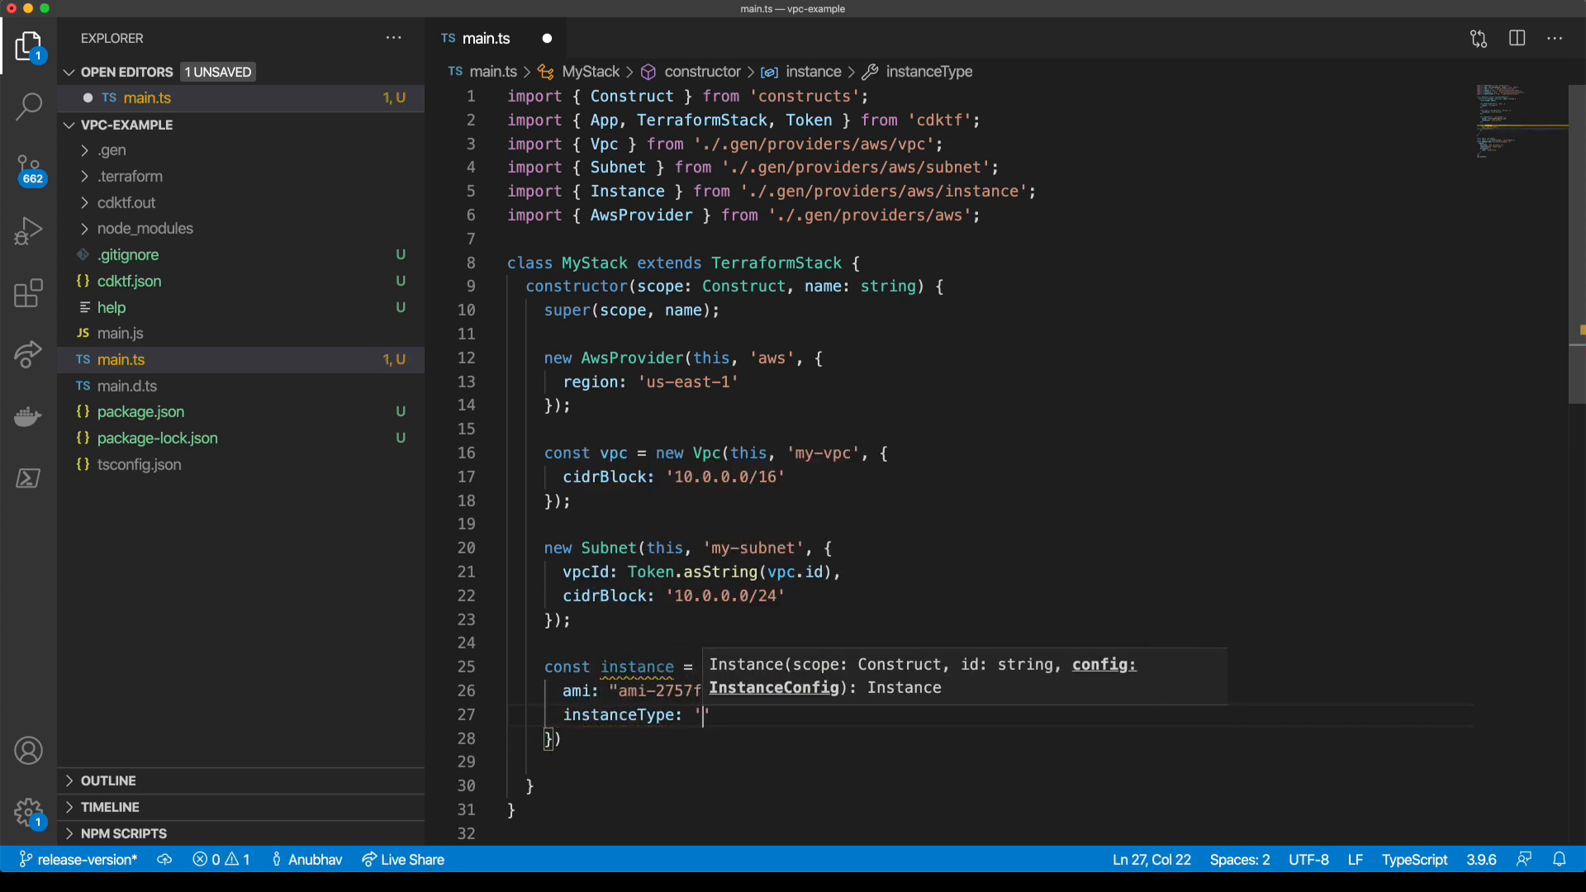
{"action": "type", "text": "t2.micro"}
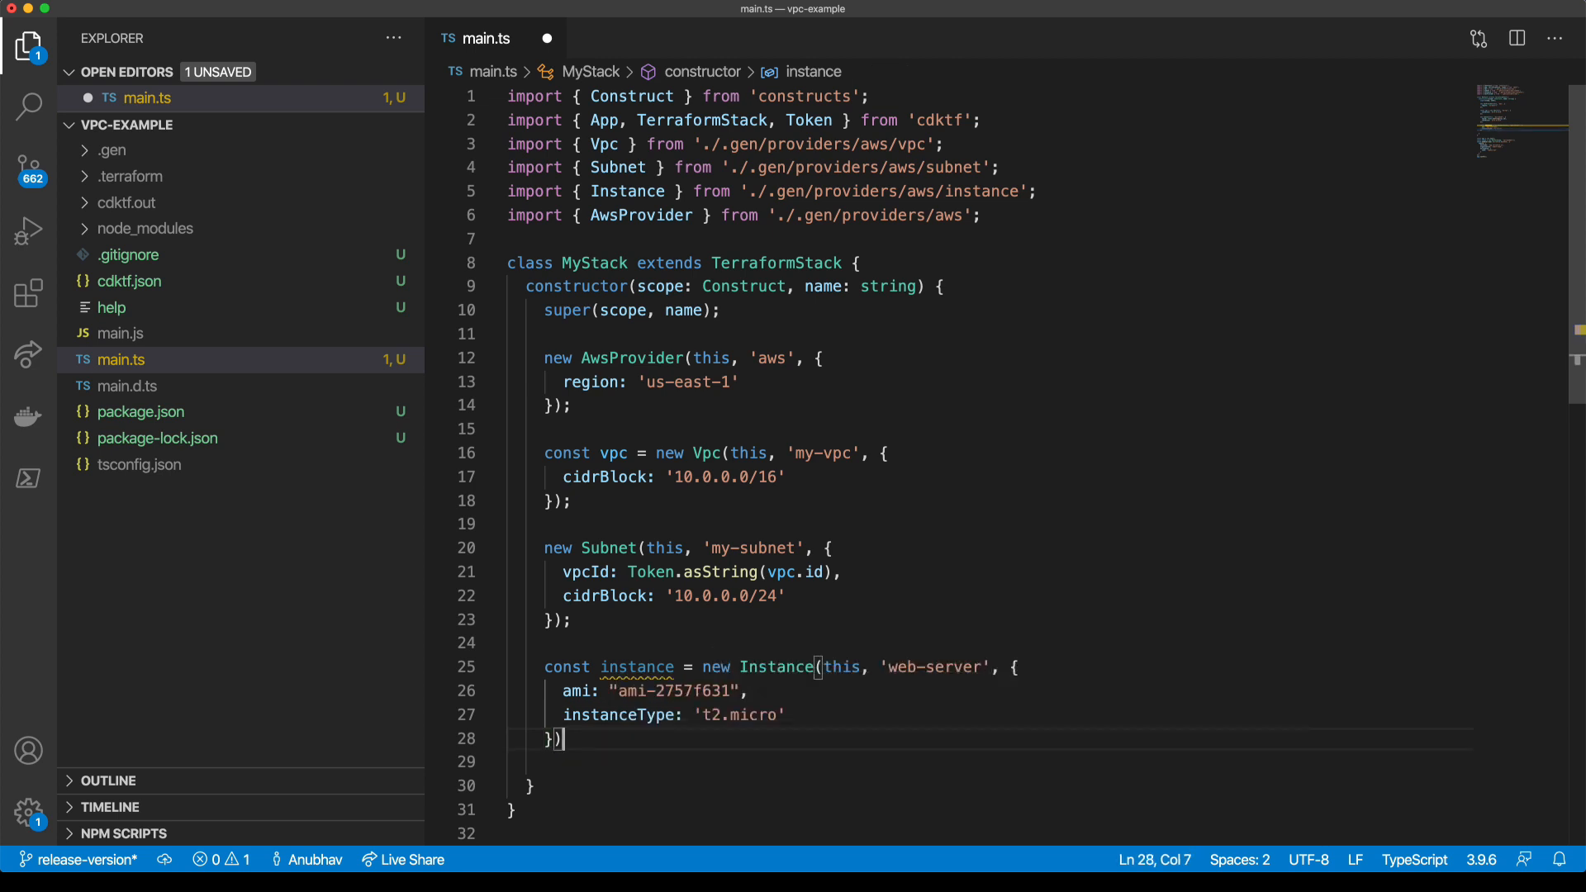
{"action": "type", "text": ";"}
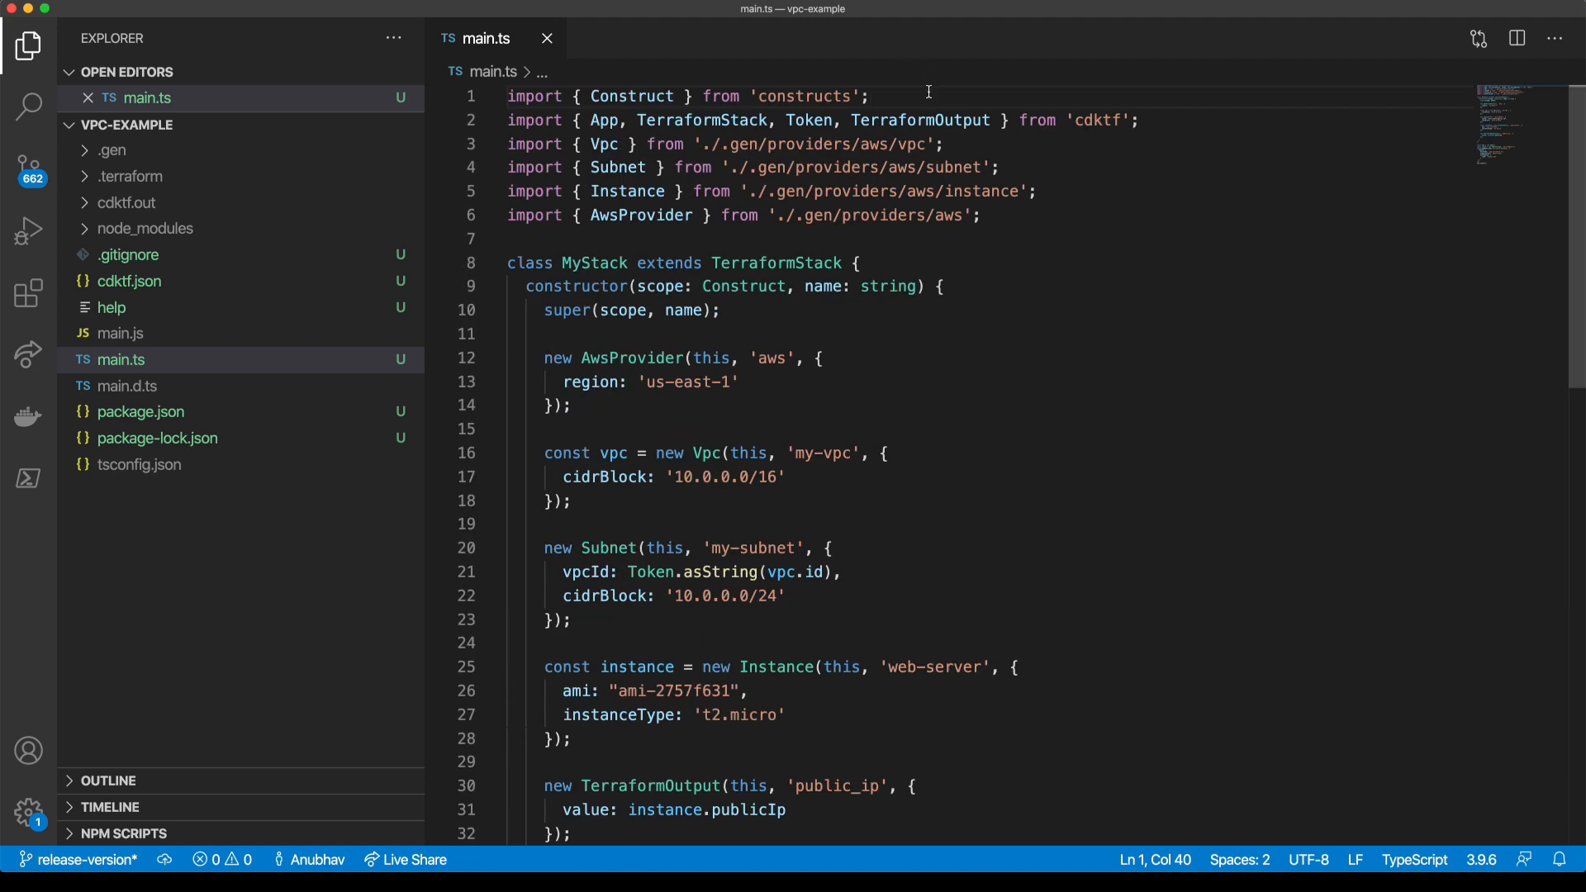
- Highlight the cdktf constructs import line, then clear the selection
{"action": "left_click_drag", "start_coordinate": [505, 96], "coordinate": [878, 95]}
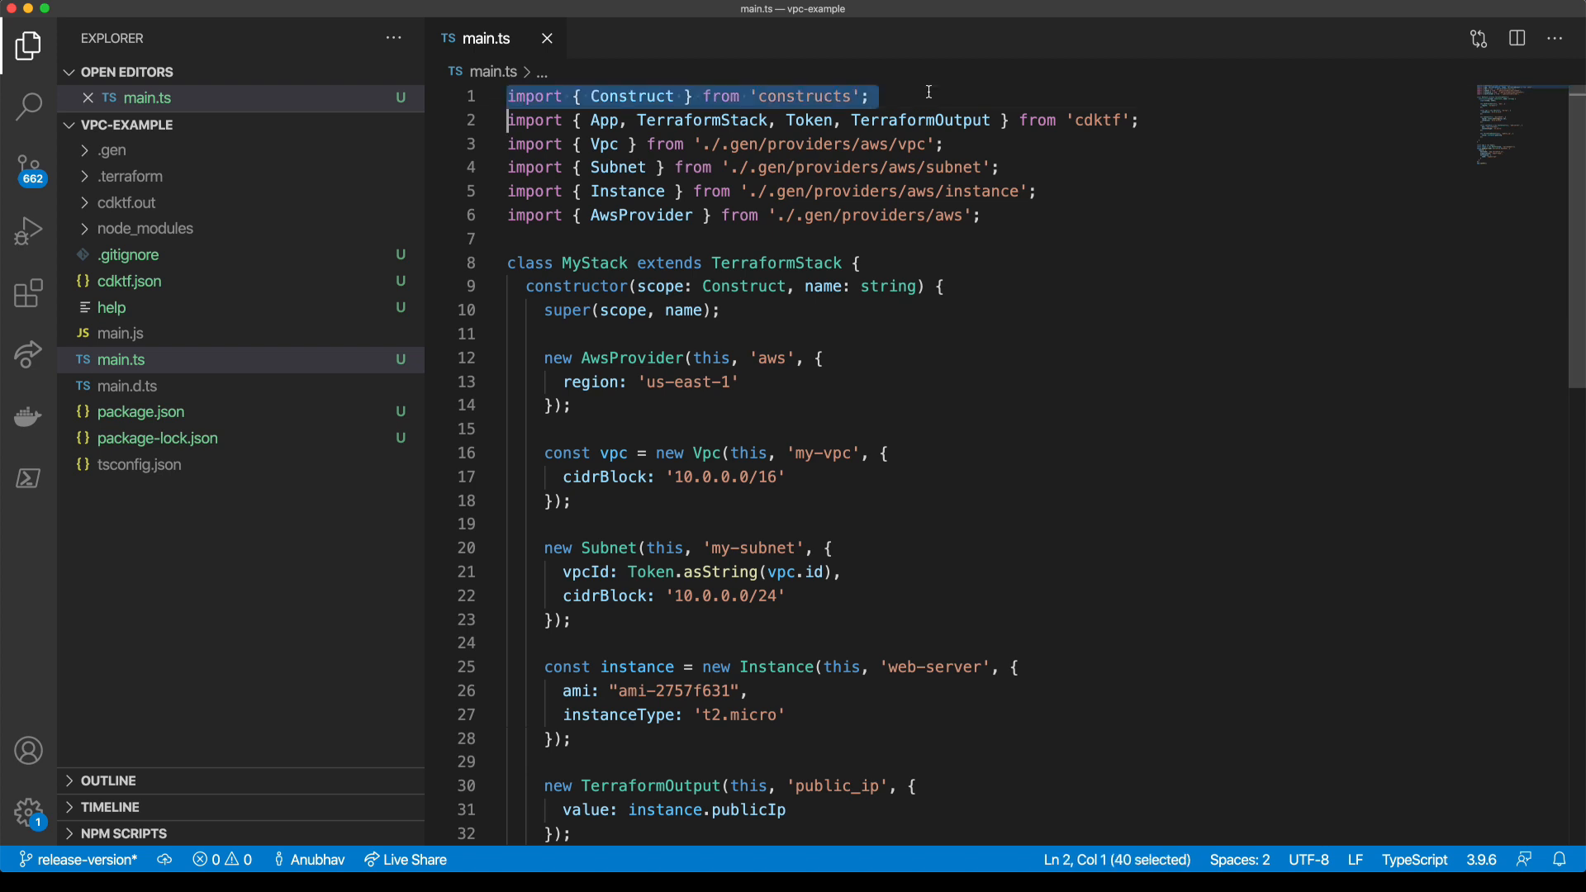
{"action": "left_click", "coordinate": [869, 96]}
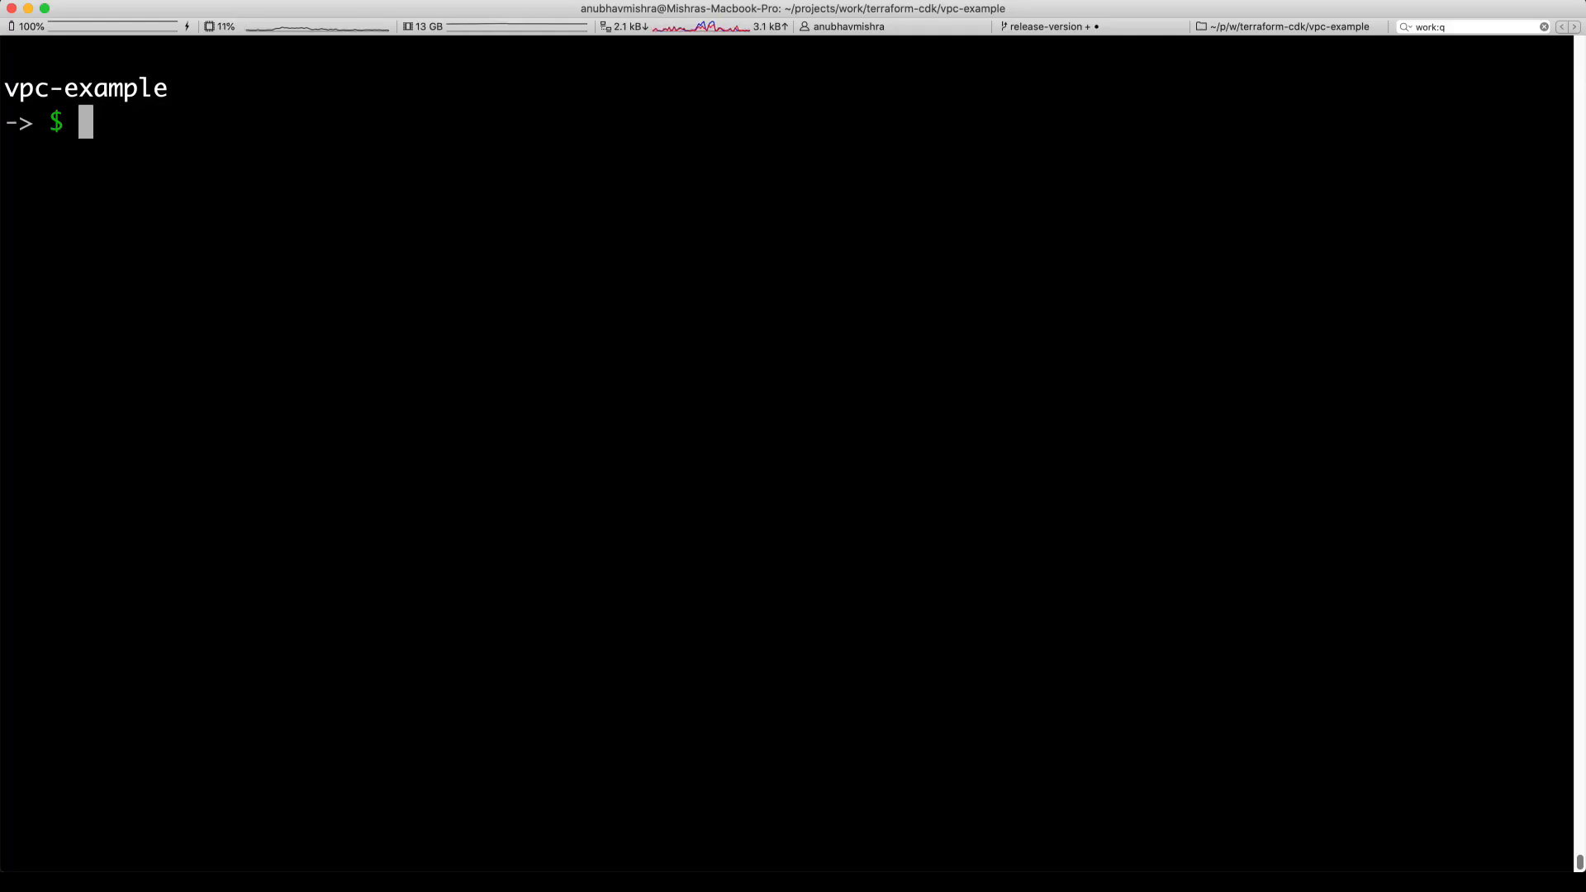
- Run cdktf deploy in the vpc-example project folder
{"action": "type", "text": "cdktf deploy"}
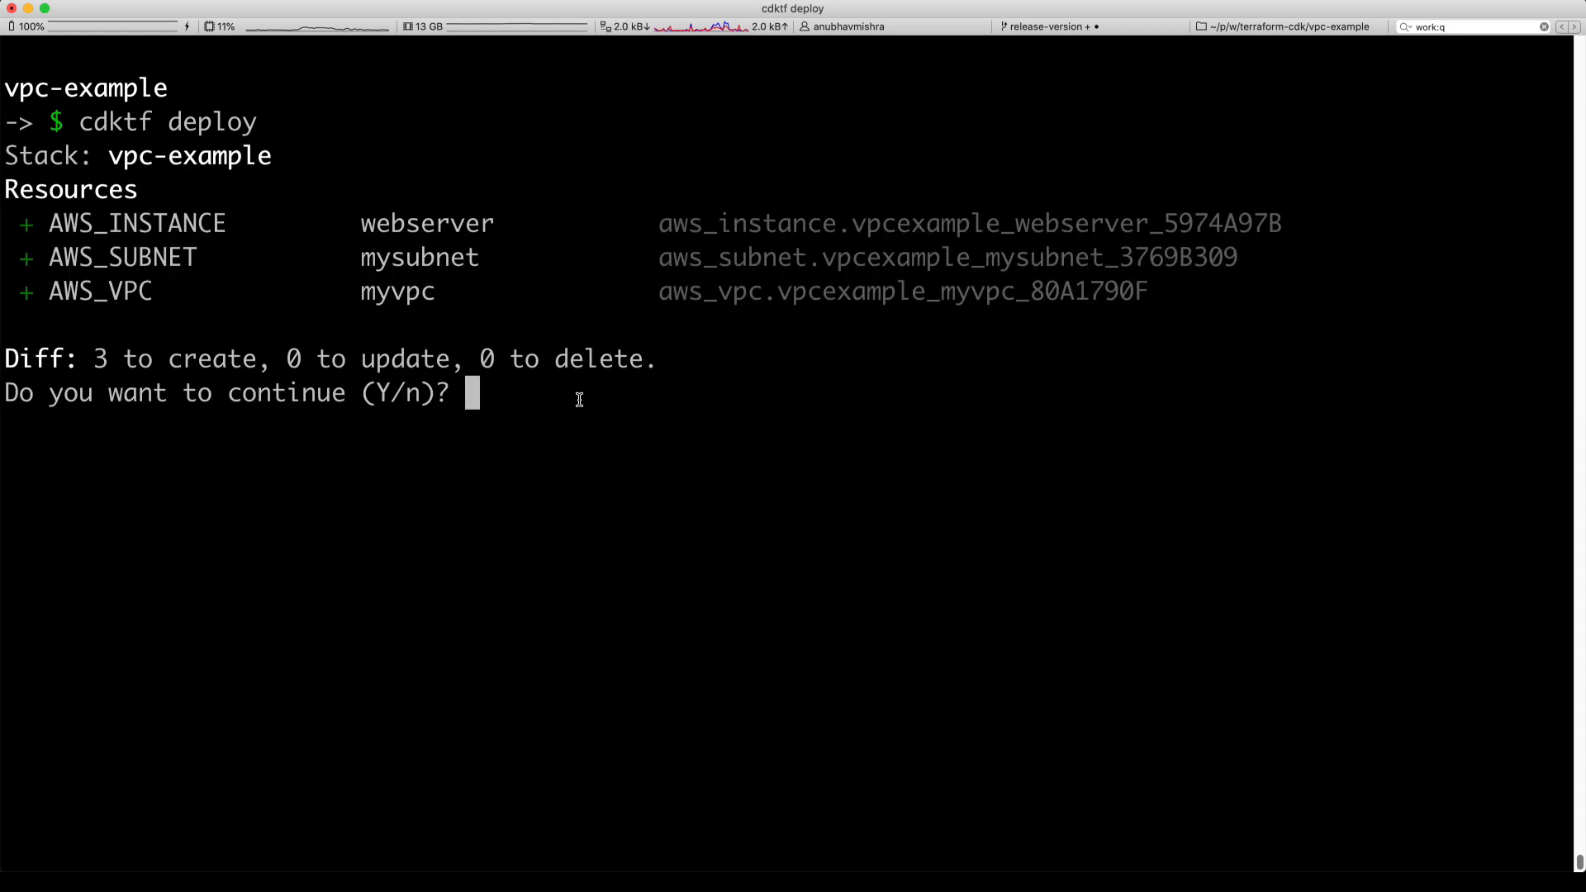
{"action": "mouse_move", "coordinate": [643, 398]}
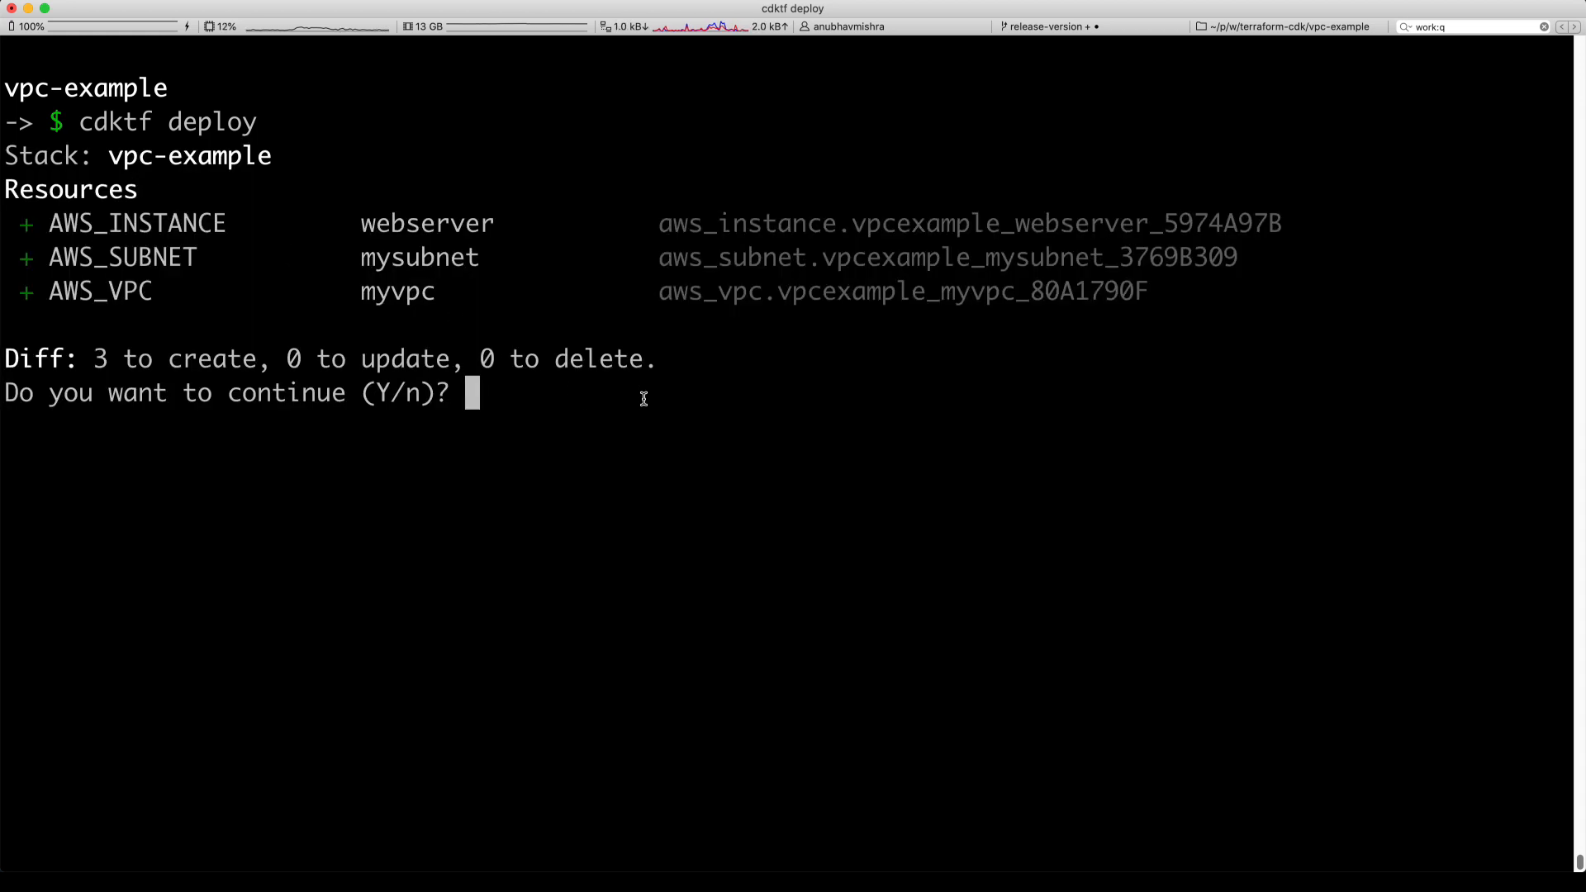
- Confirm the deploy with Y and select the output public IP 54.83.128.89
{"action": "type", "text": "Y"}
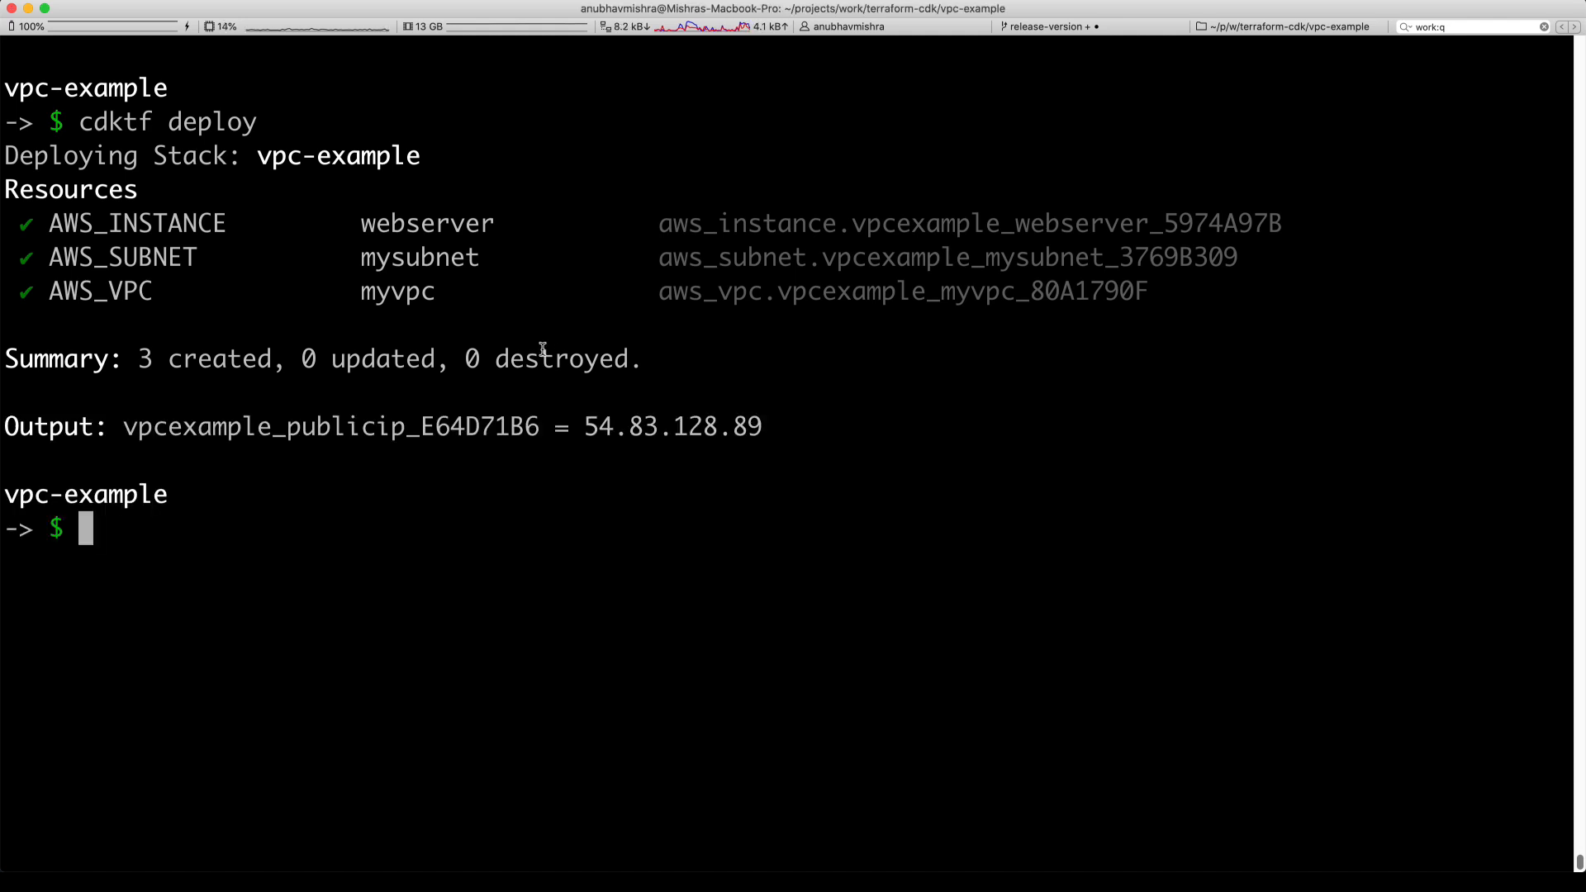
{"action": "double_click", "coordinate": [672, 426]}
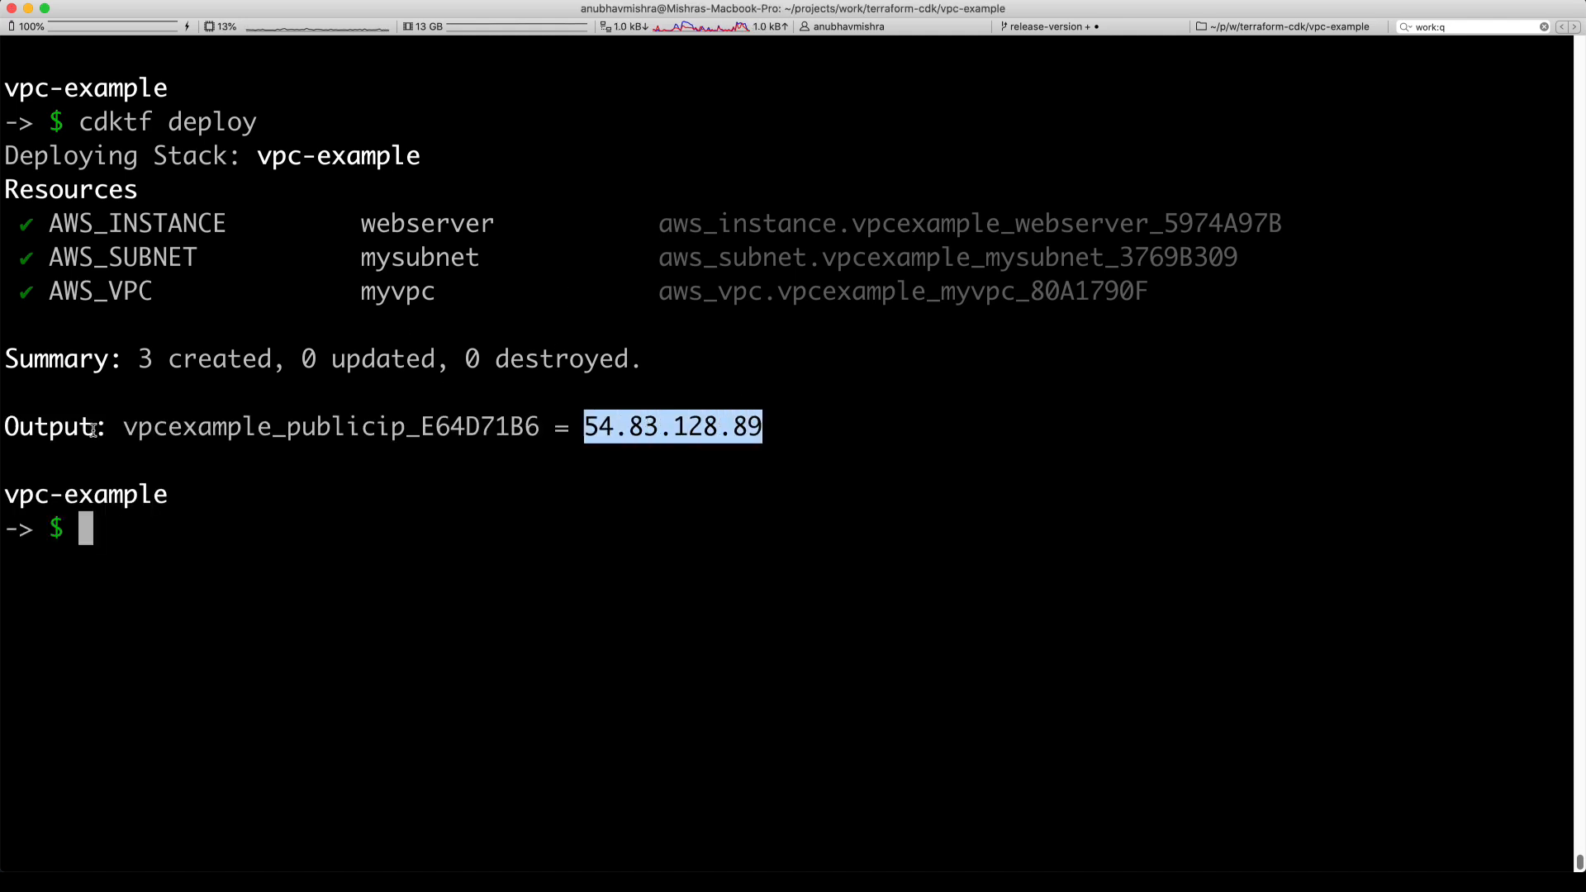